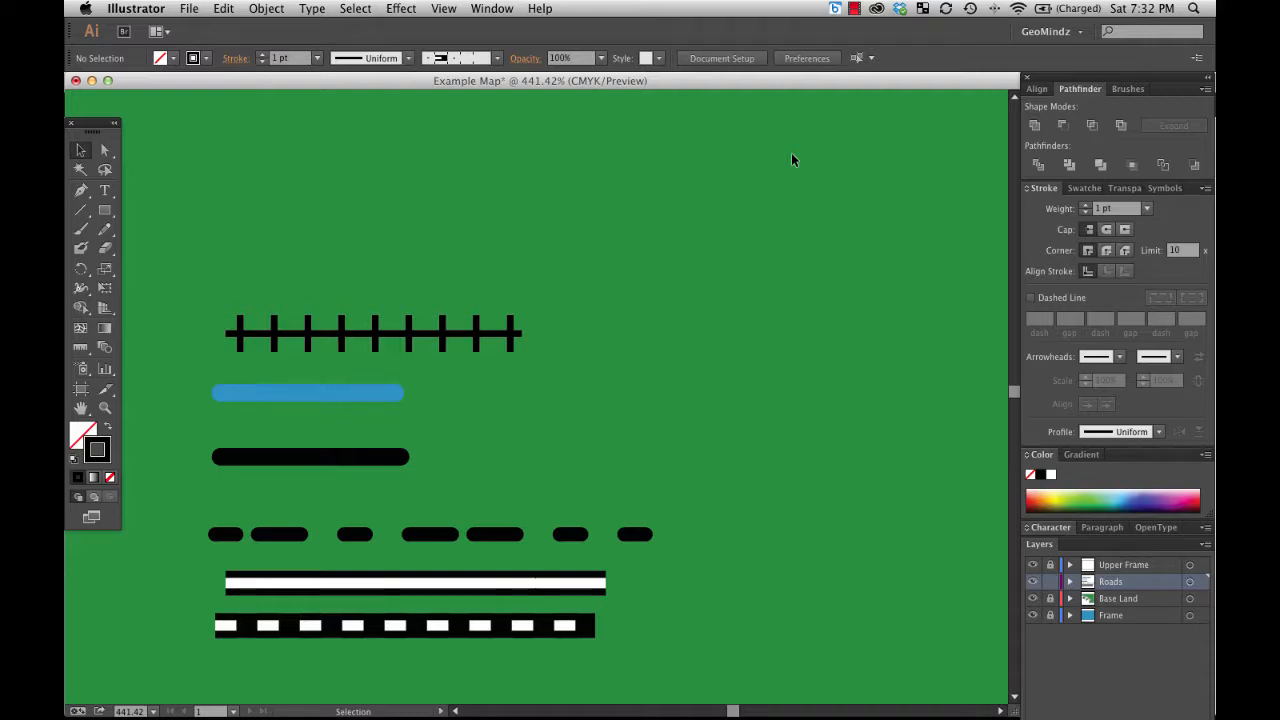
# Step: Switch from the Align panel to the Brushes panel to show the railway brushes
pyautogui.click(1037, 88)
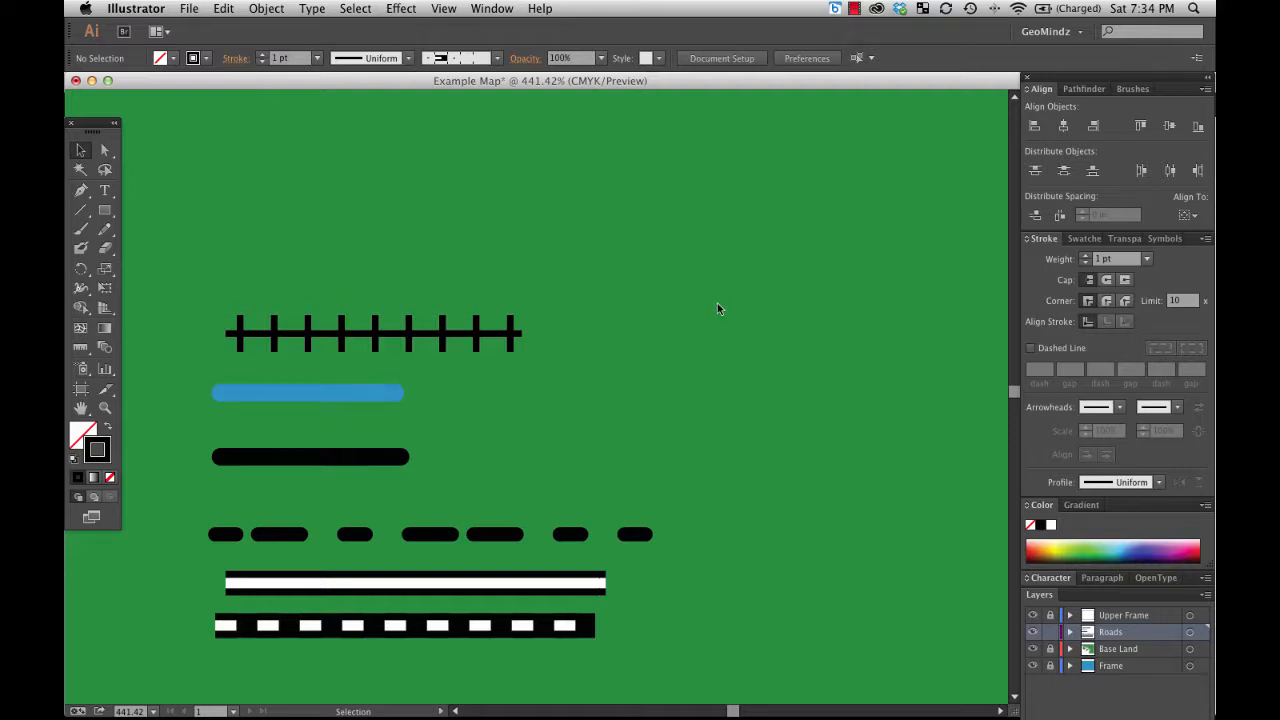
pyautogui.click(1128, 88)
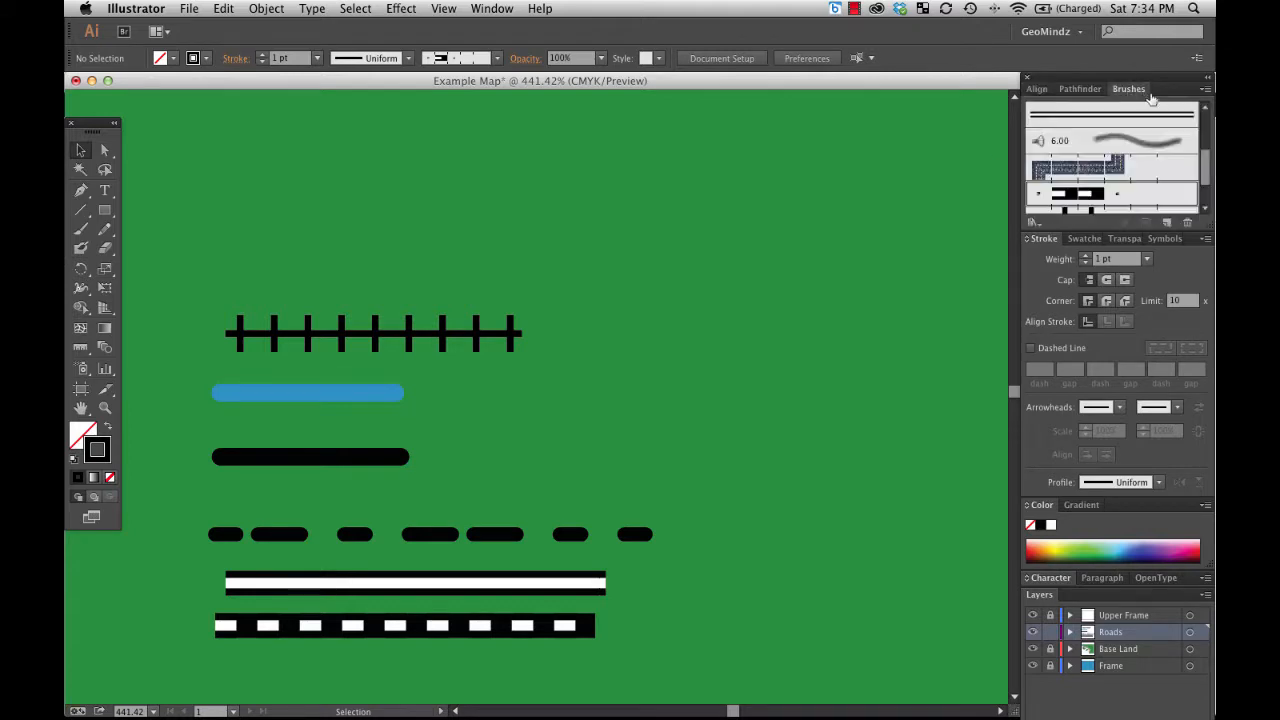
pyautogui.moveTo(1090, 197)
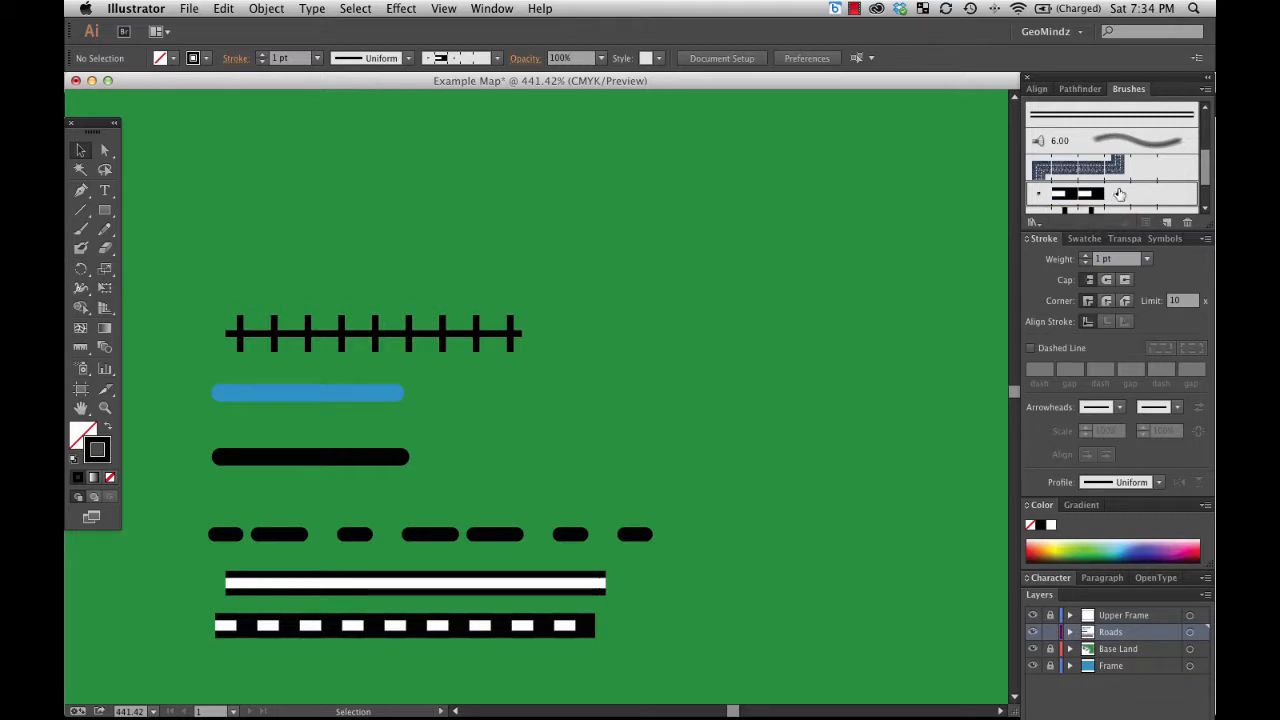
pyautogui.moveTo(124, 239)
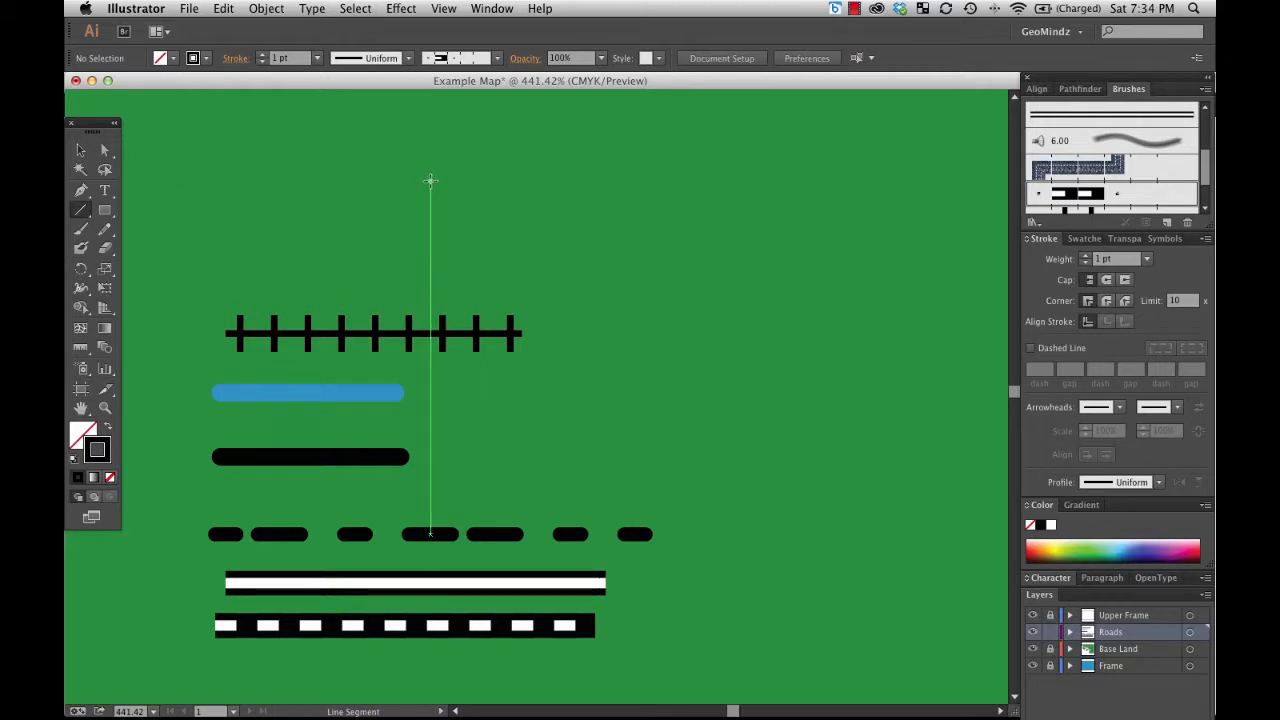
# Step: Draw a horizontal railway-brush line across the top of the page, then deselect it
pyautogui.moveTo(430, 180); pyautogui.dragTo(865, 180)
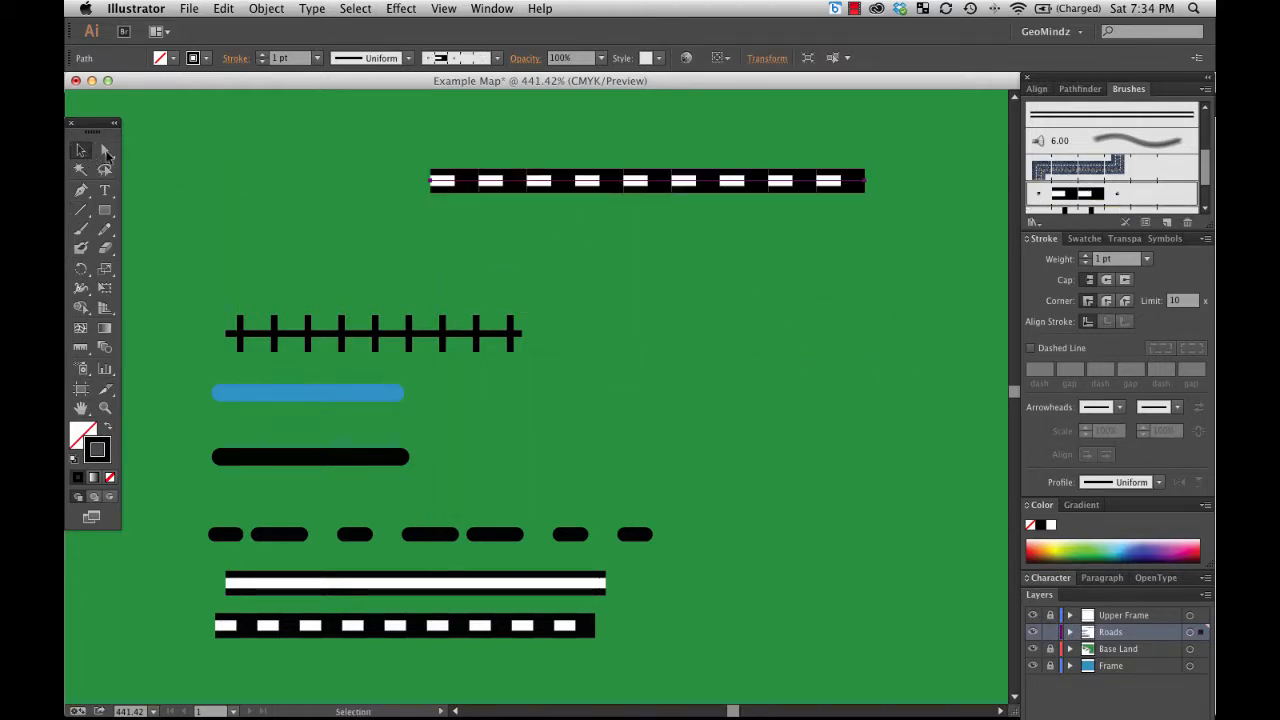
pyautogui.click(778, 302)
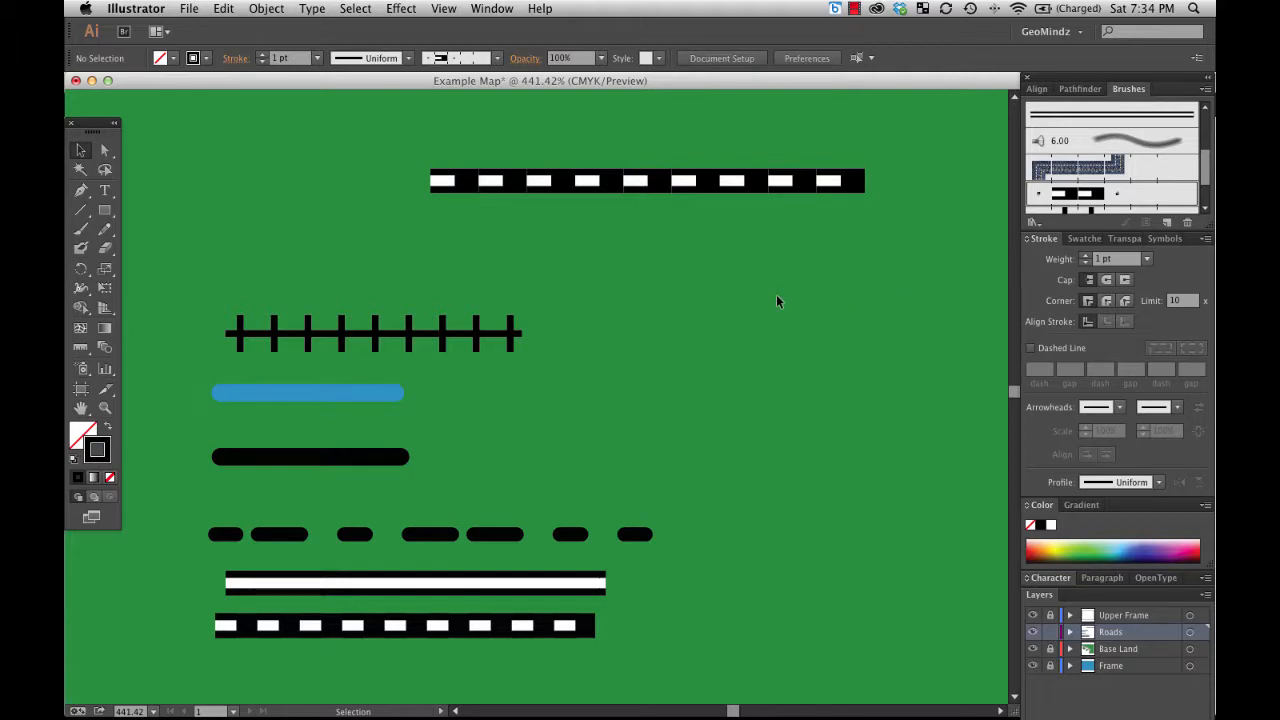
pyautogui.moveTo(719, 236)
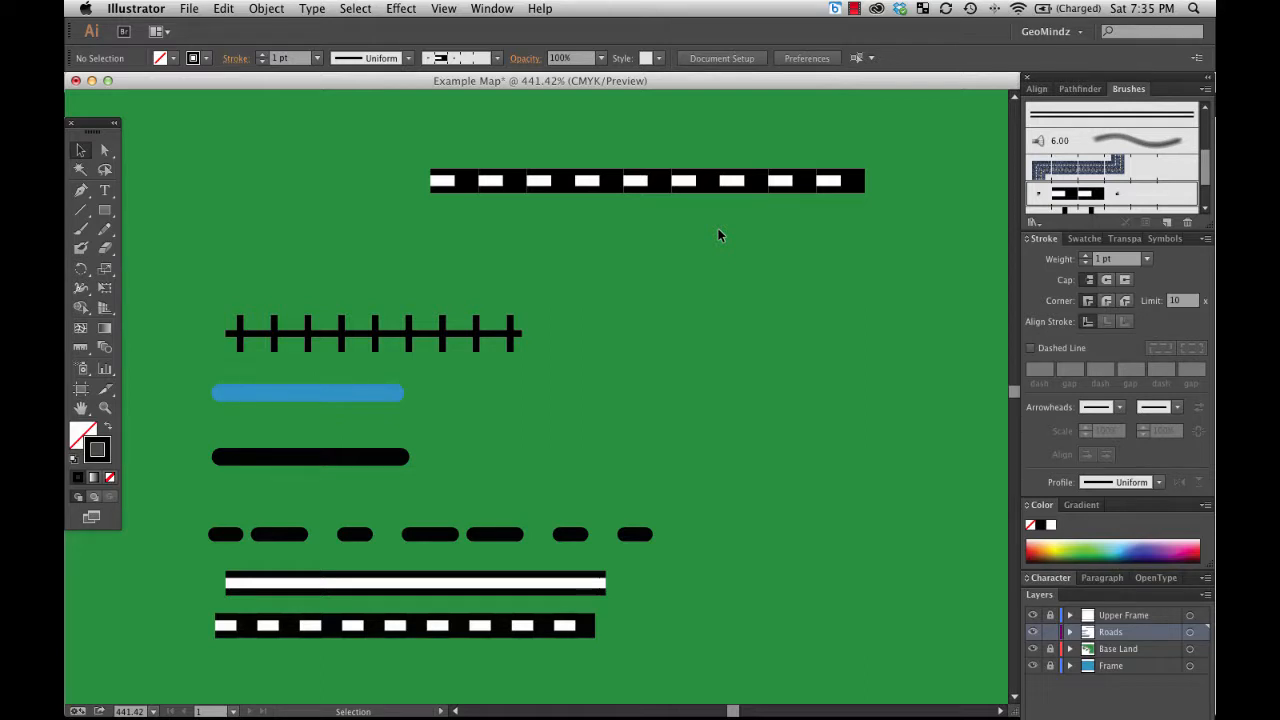
pyautogui.moveTo(433, 188)
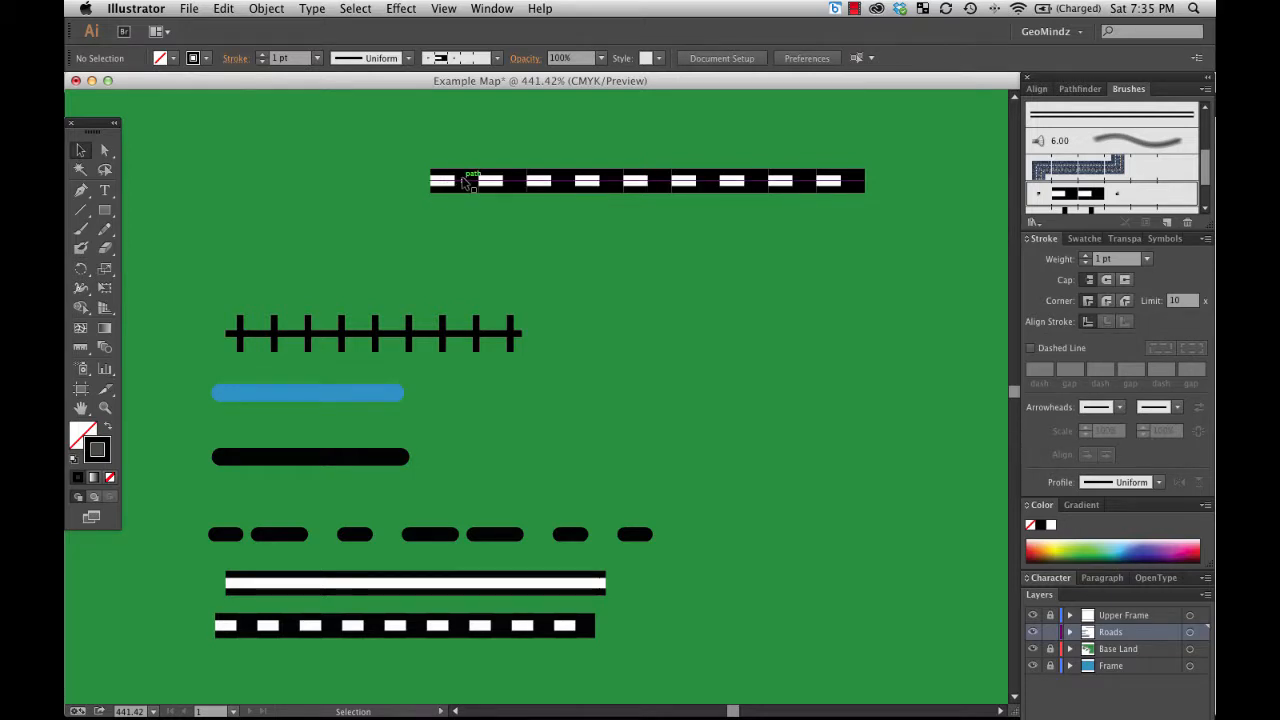
pyautogui.moveTo(580, 180)
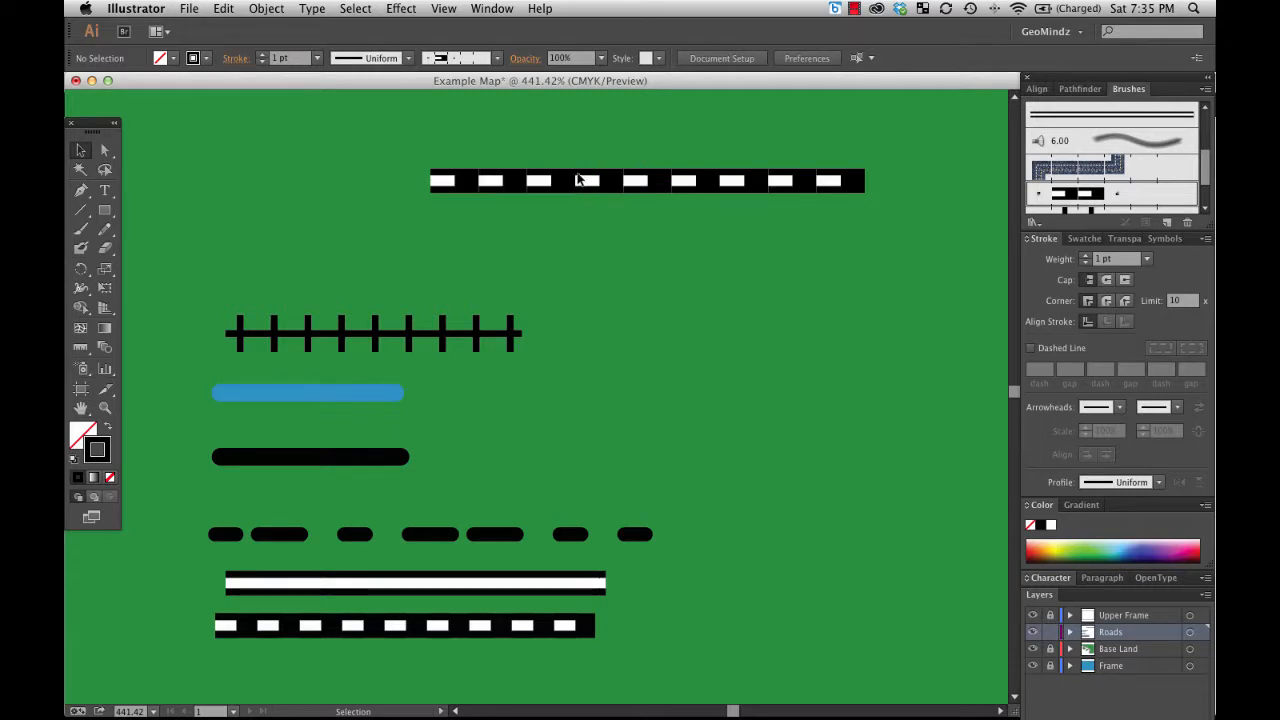
pyautogui.moveTo(453, 193)
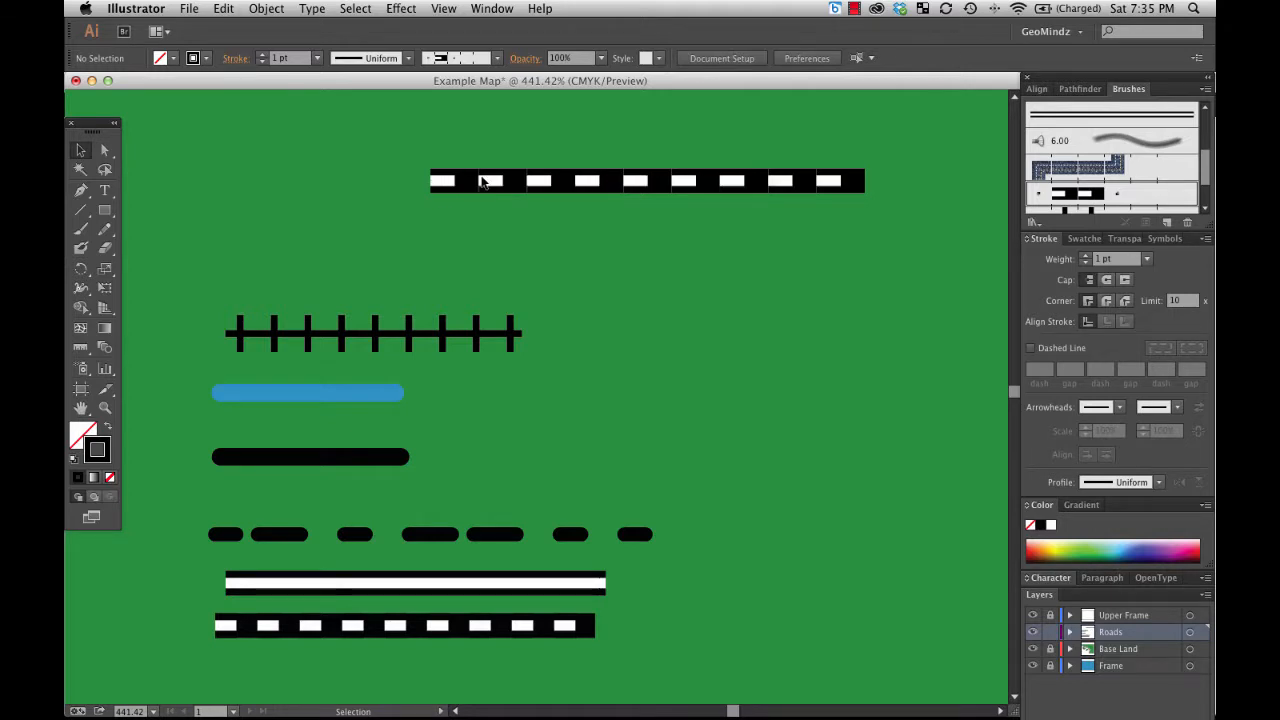
pyautogui.moveTo(447, 190)
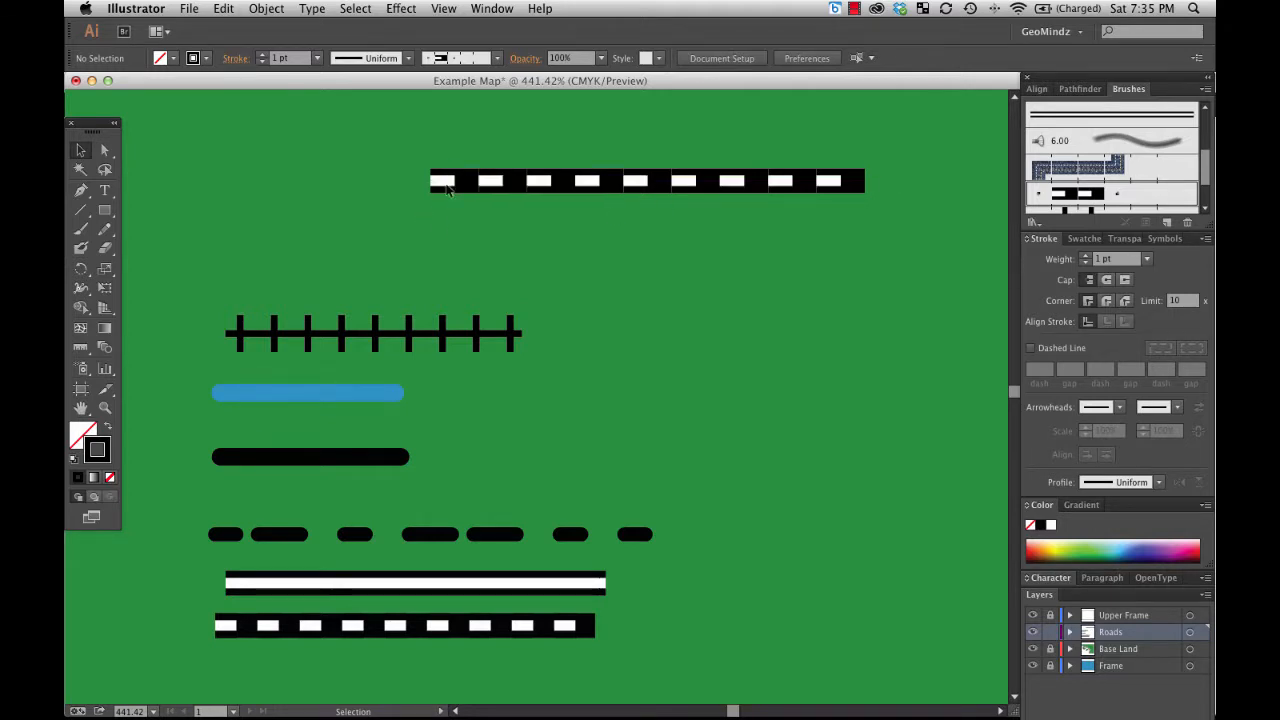
pyautogui.moveTo(815, 196)
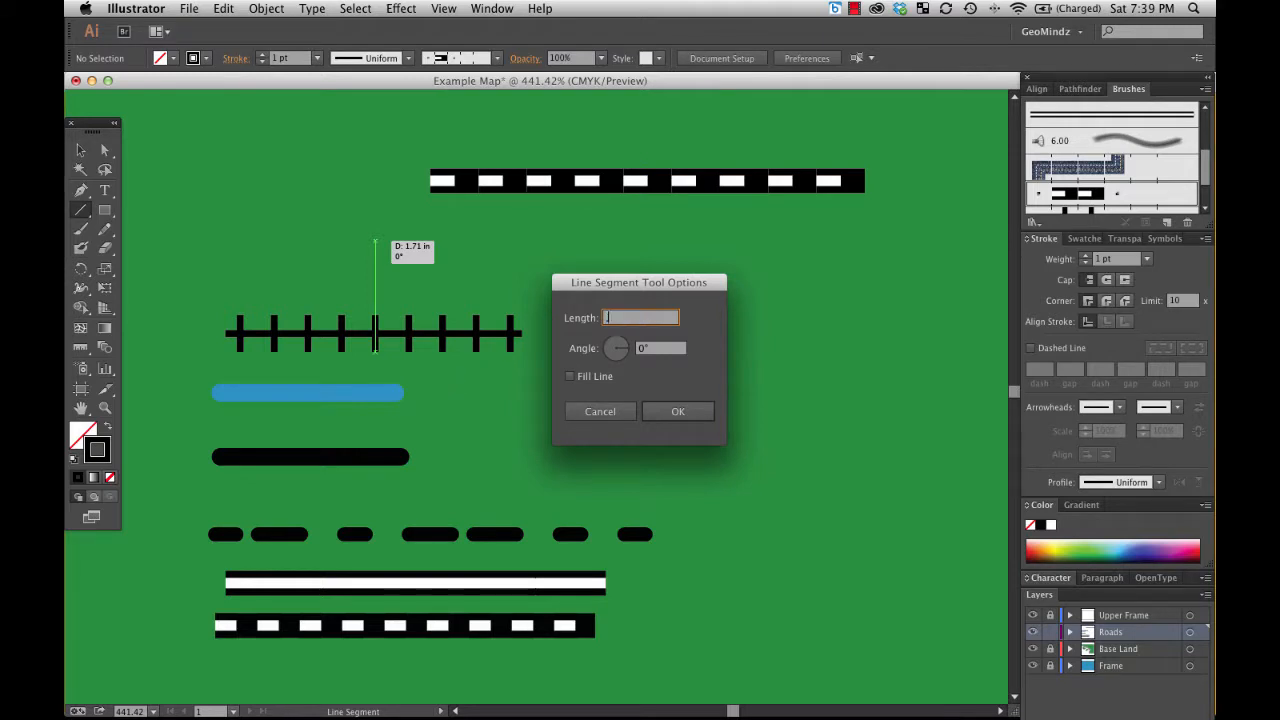
# Step: Create two 0.2 in line segments, one 5 pt black and one white, then deselect
pyautogui.write('.2')
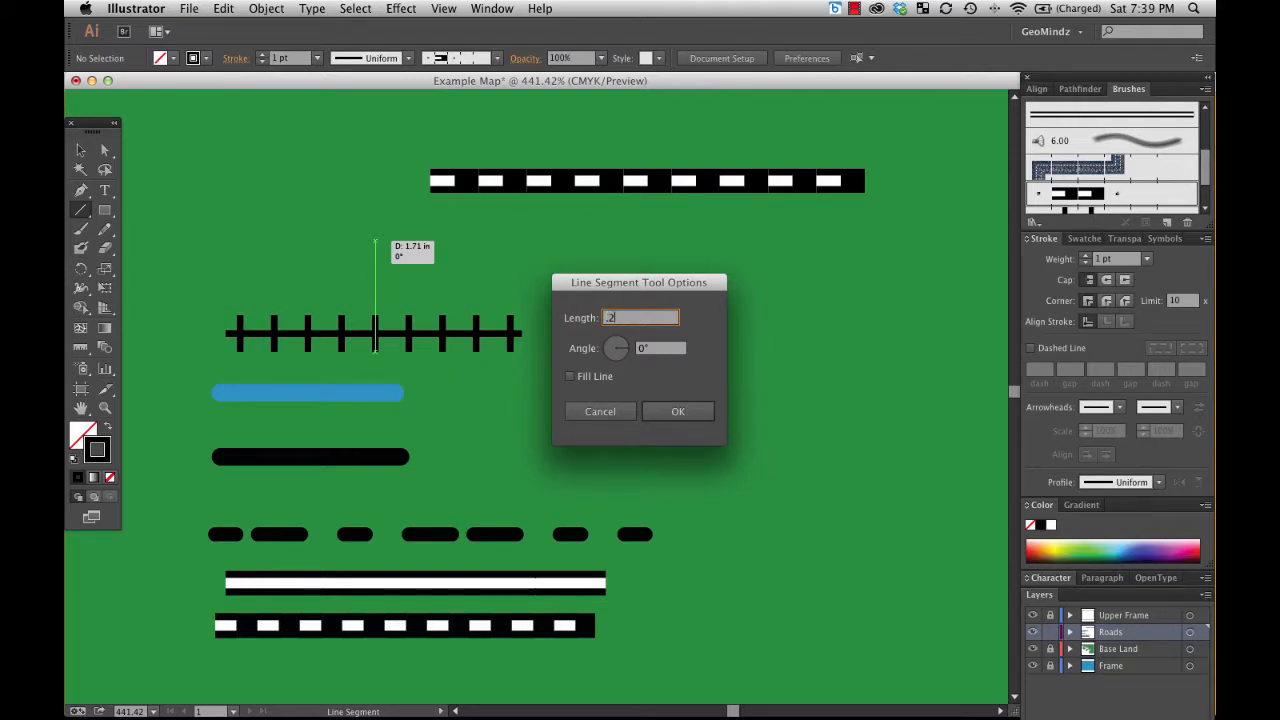
pyautogui.click(677, 411)
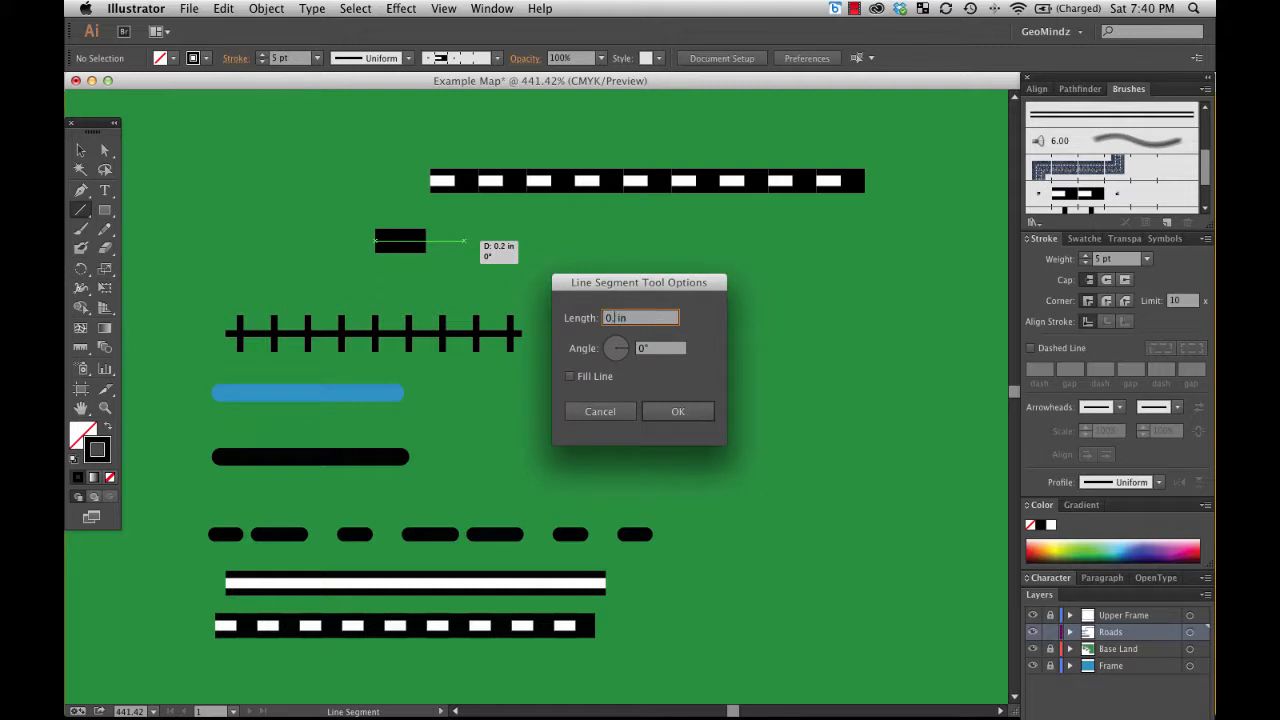
pyautogui.click(677, 411)
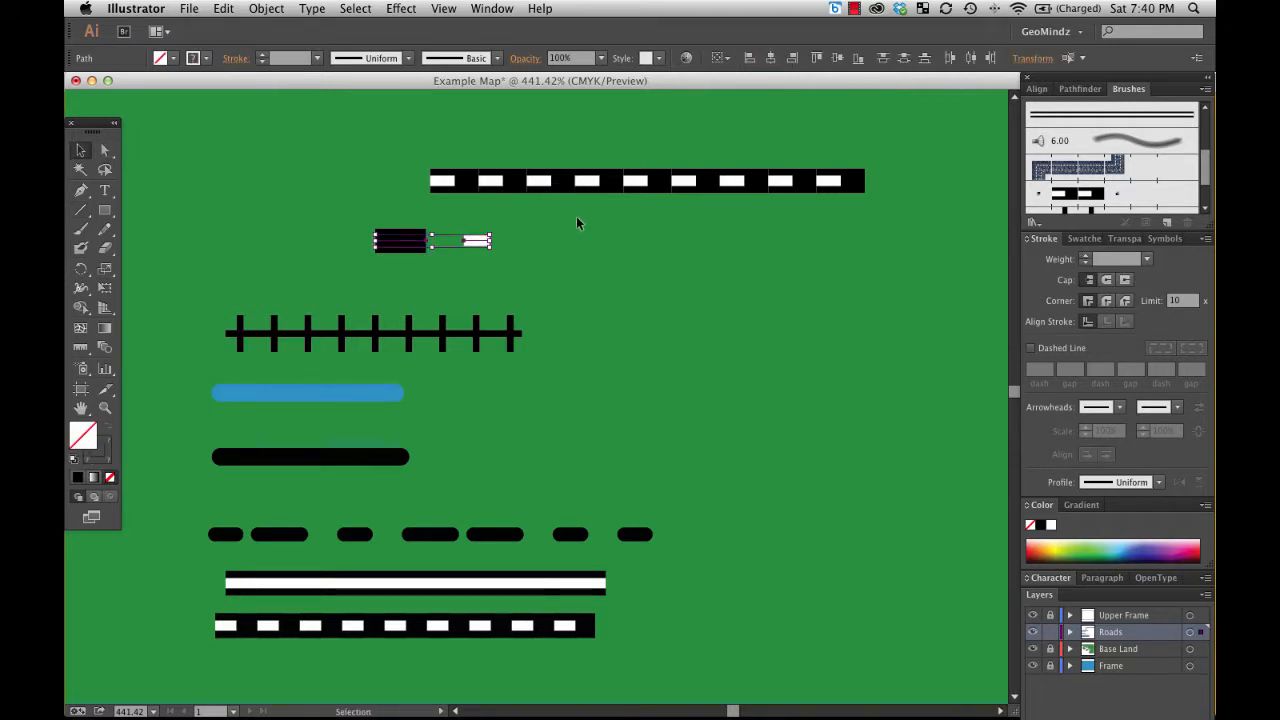
pyautogui.click(1039, 89)
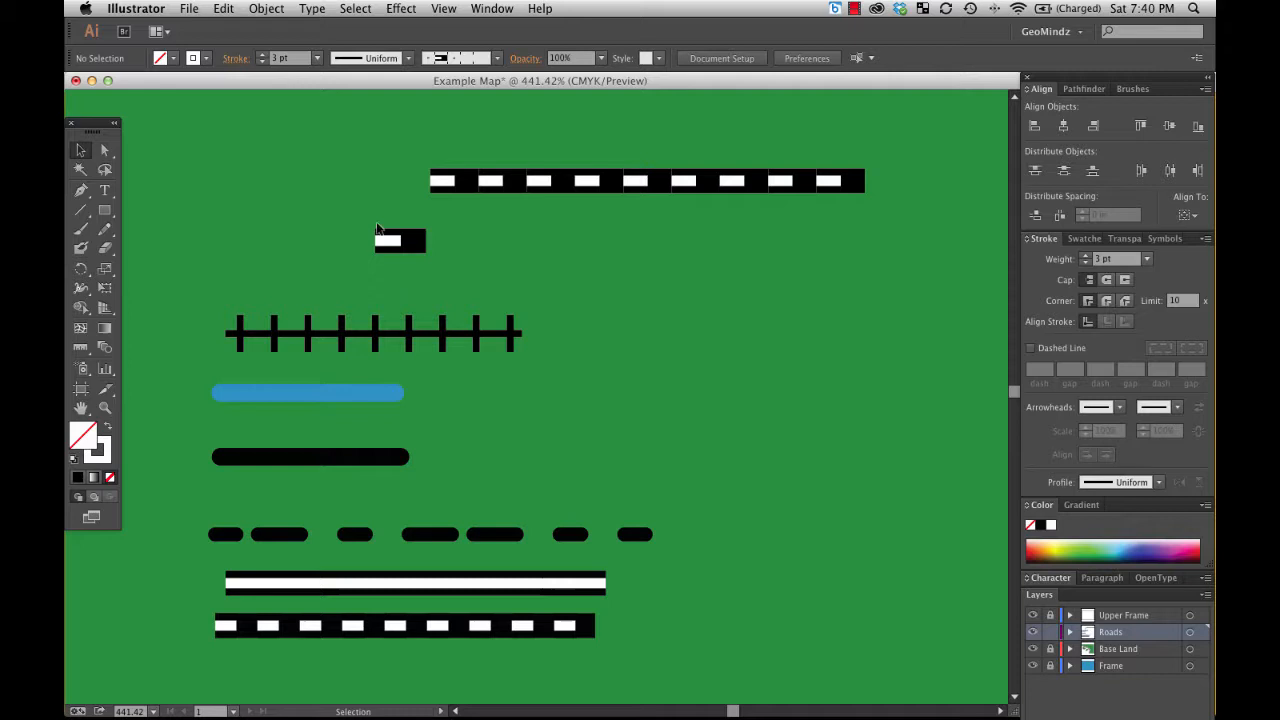
# Step: Horizontally center the white dash on the black piece and select the resulting tile
pyautogui.click(400, 240)
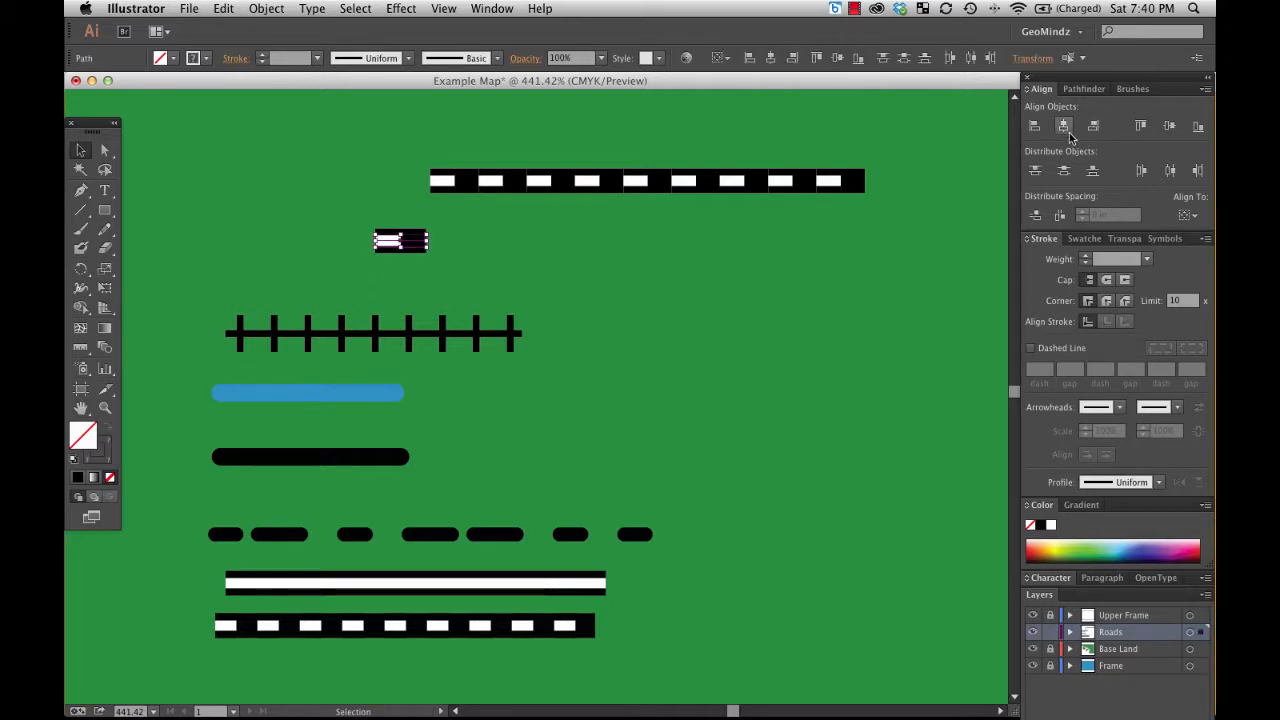
pyautogui.click(530, 308)
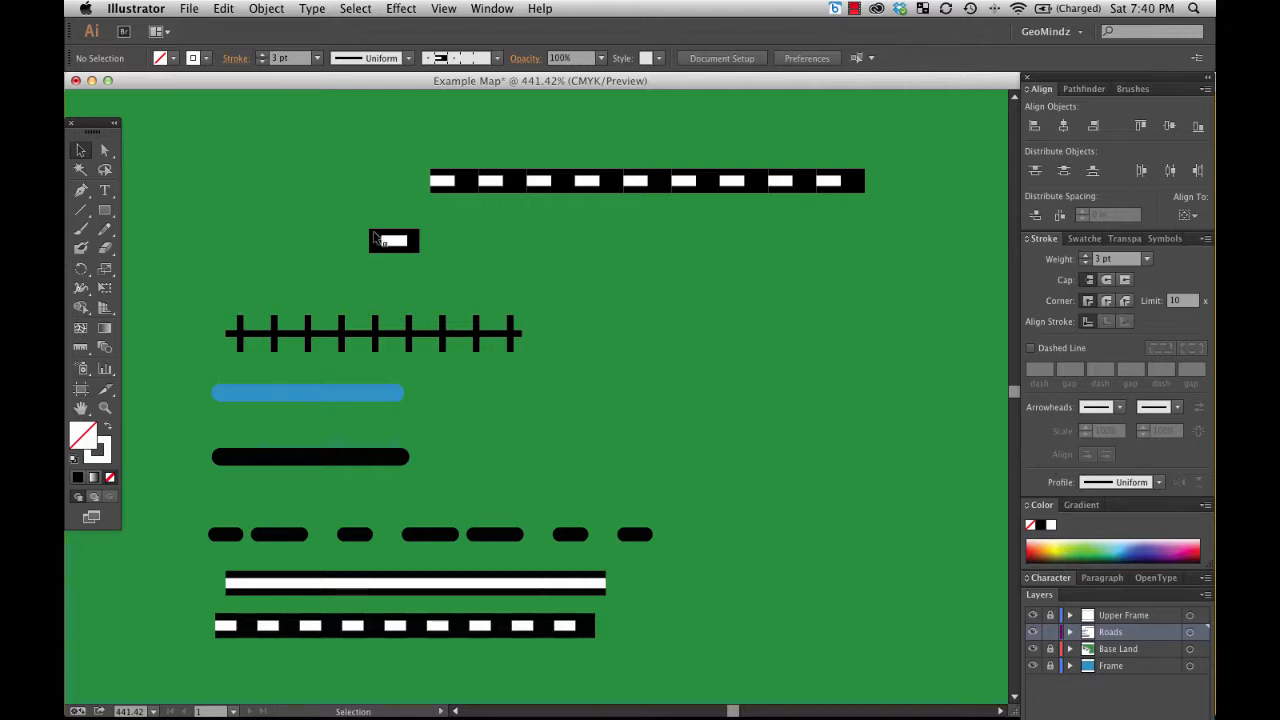
pyautogui.click(393, 240)
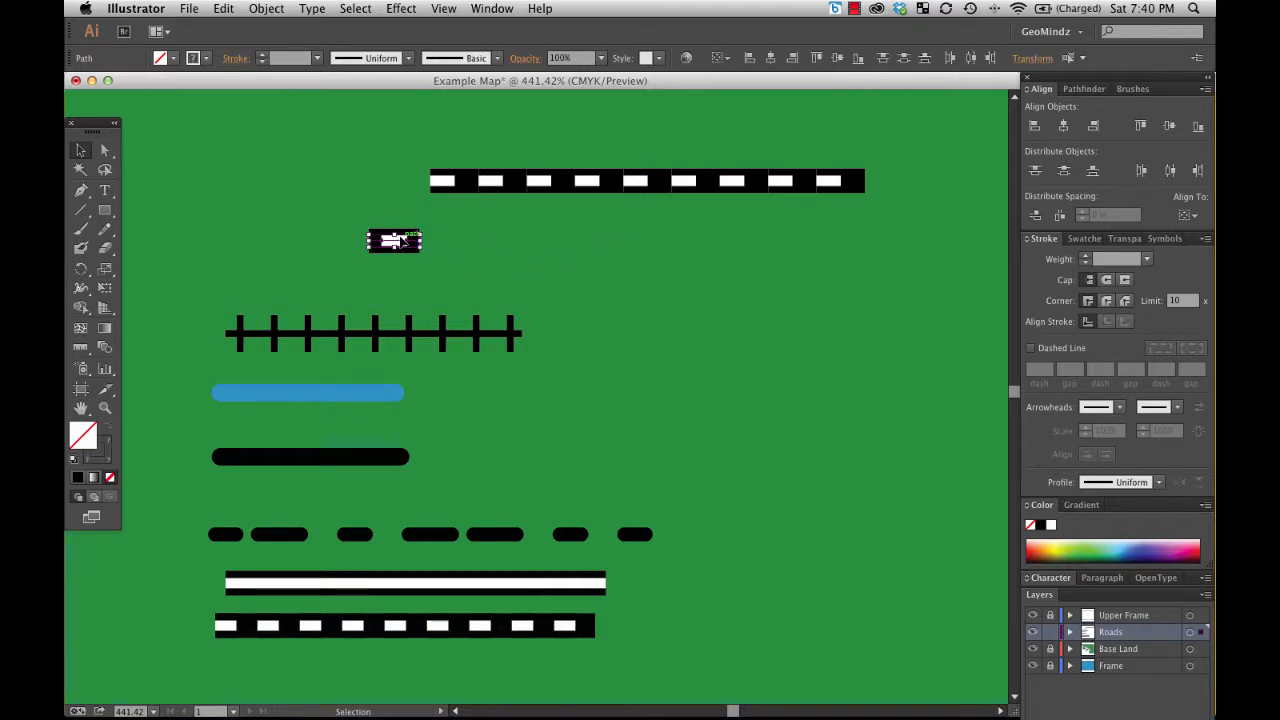
pyautogui.click(394, 240)
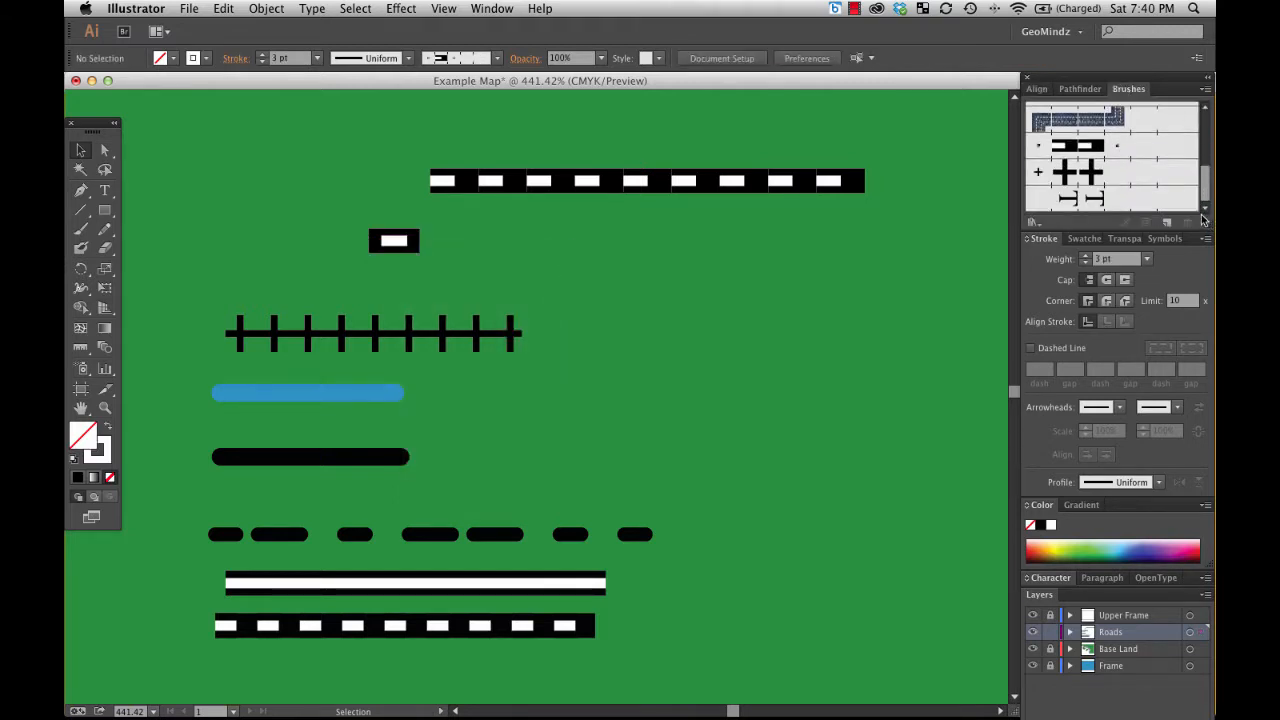
# Step: Turn the dash tile into a pattern brush named Railway 3 after Railway 2 is rejected
pyautogui.click(394, 241)
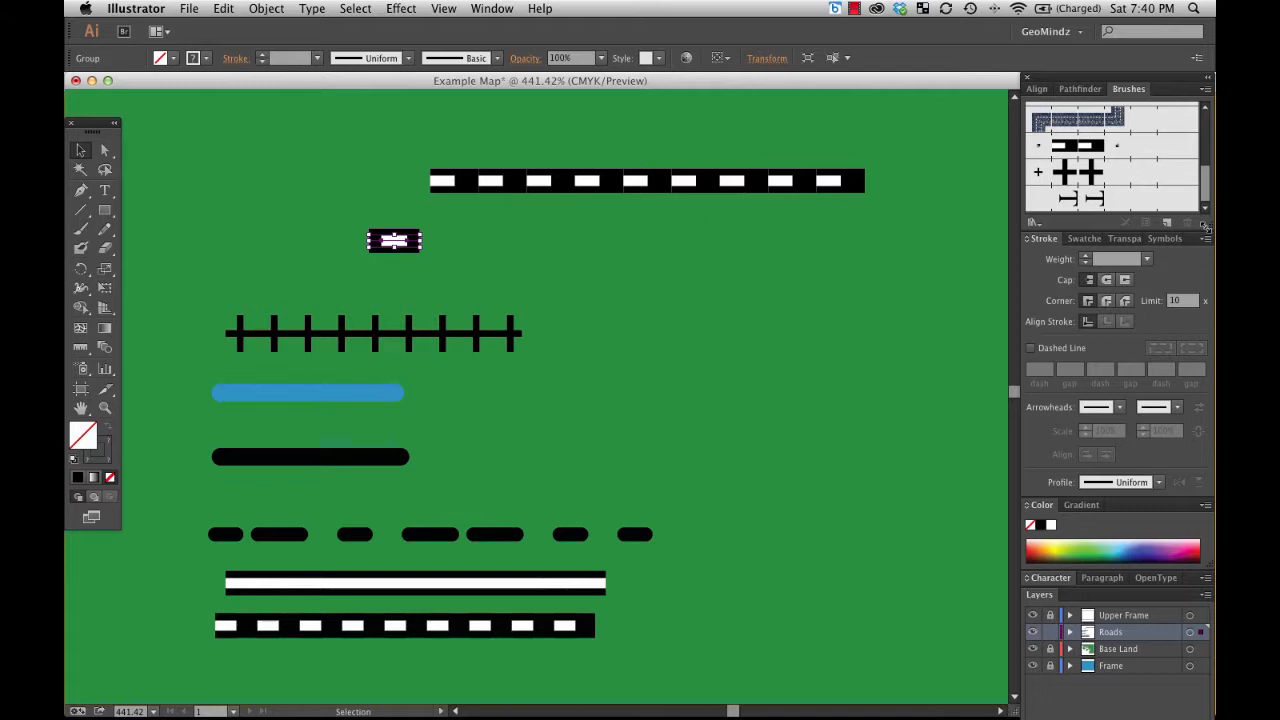
pyautogui.click(1175, 222)
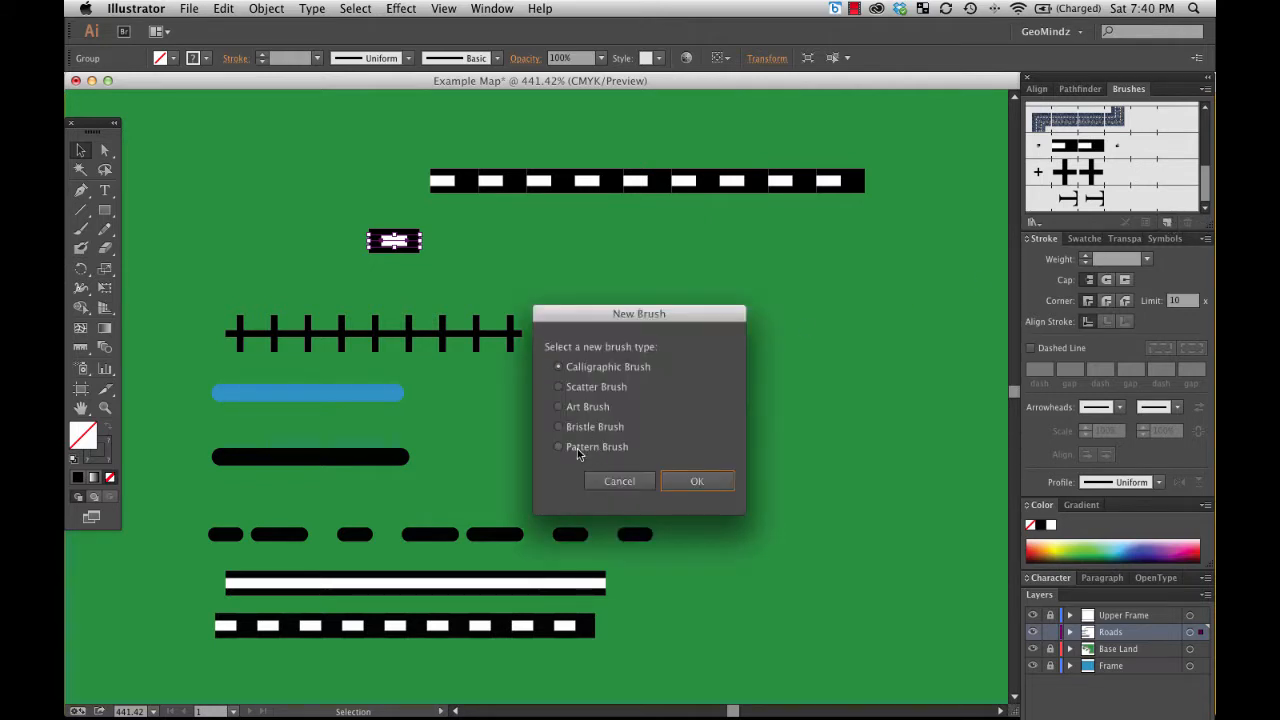
pyautogui.click(697, 481)
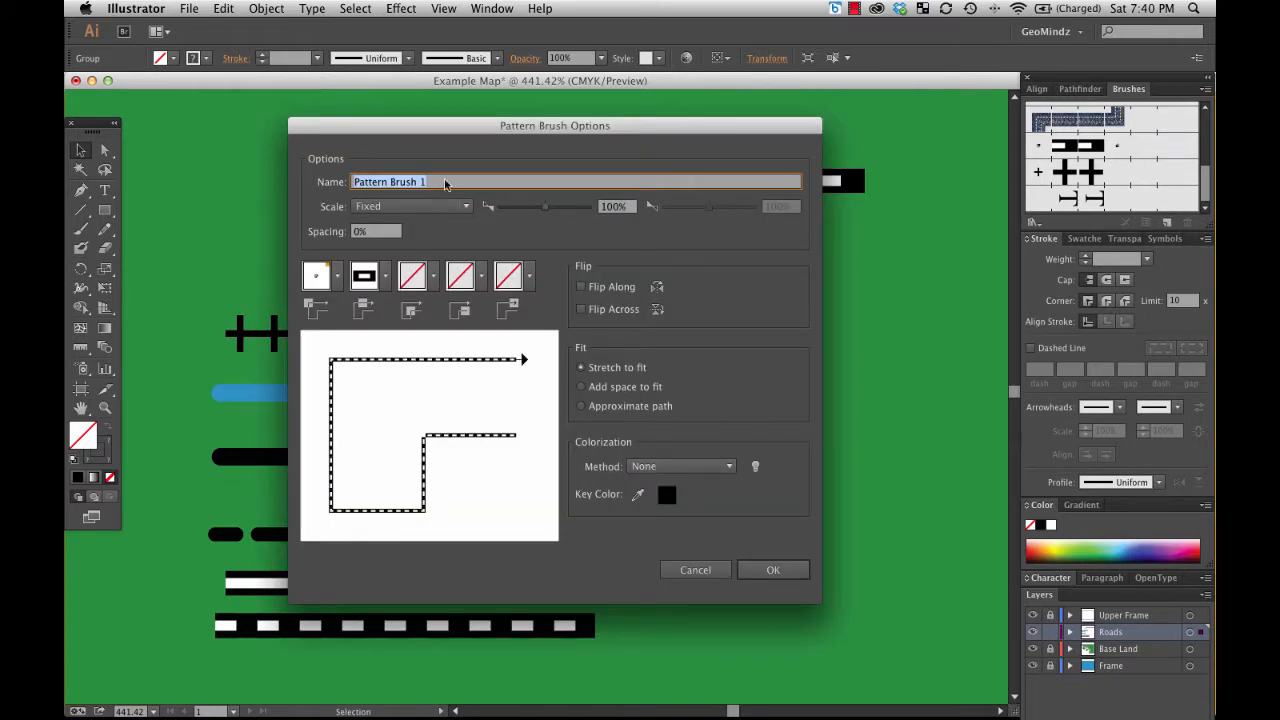
pyautogui.write('Rail')
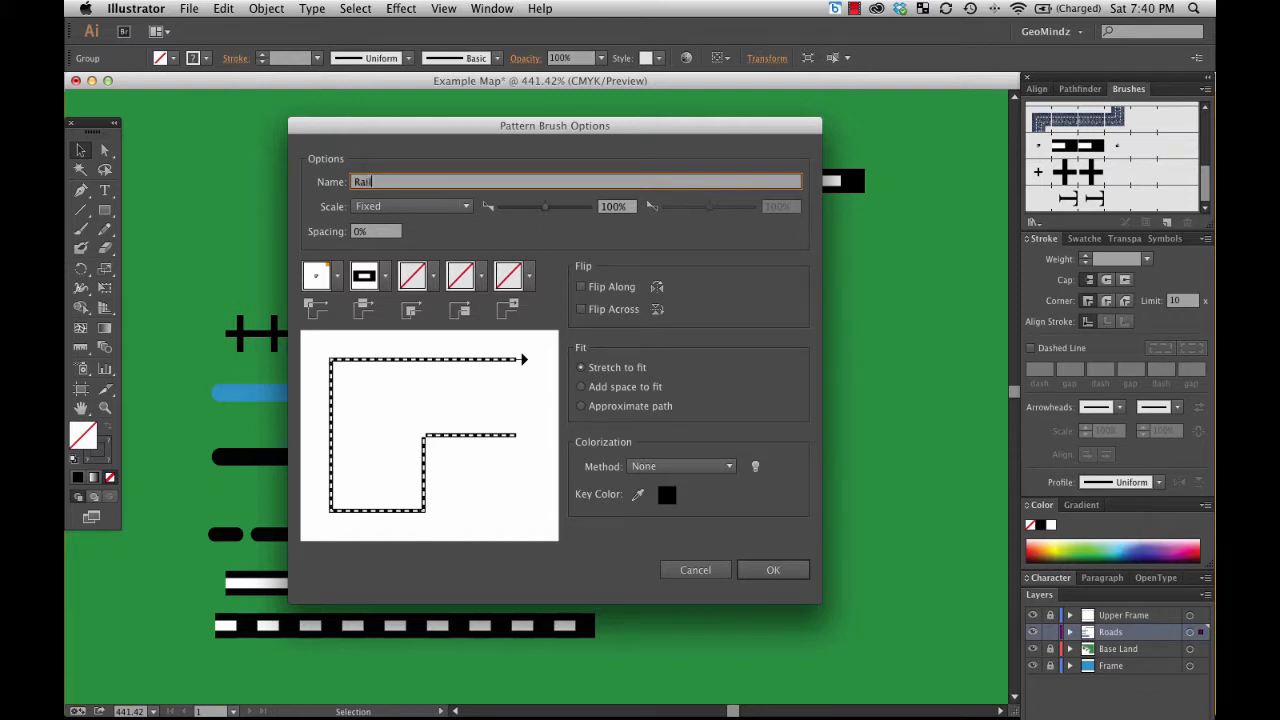
pyautogui.write('way')
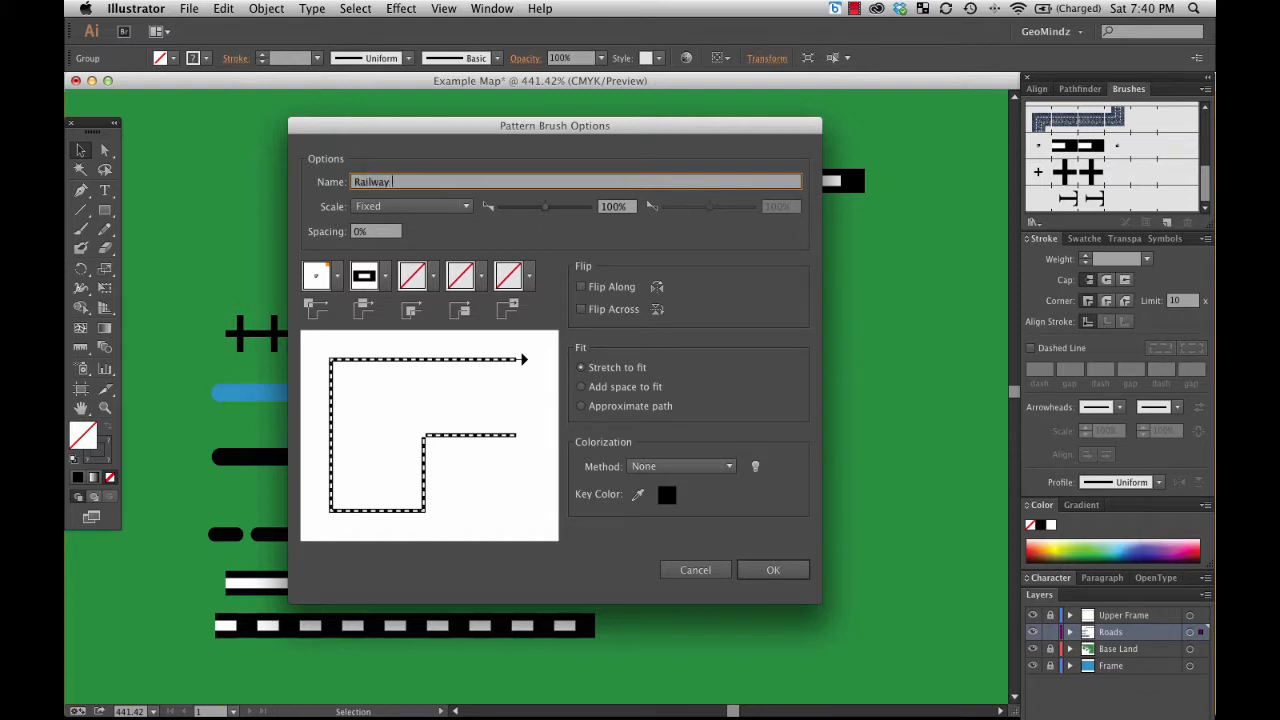
pyautogui.write('2')
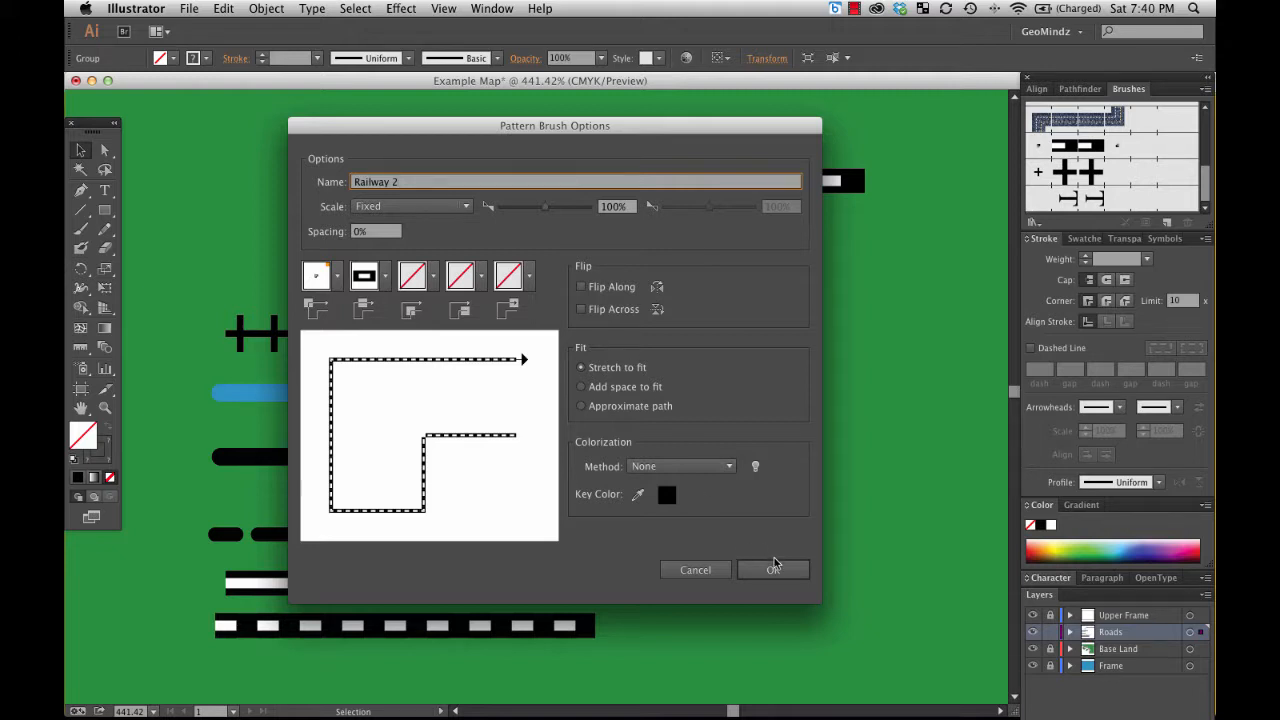
pyautogui.click(773, 569)
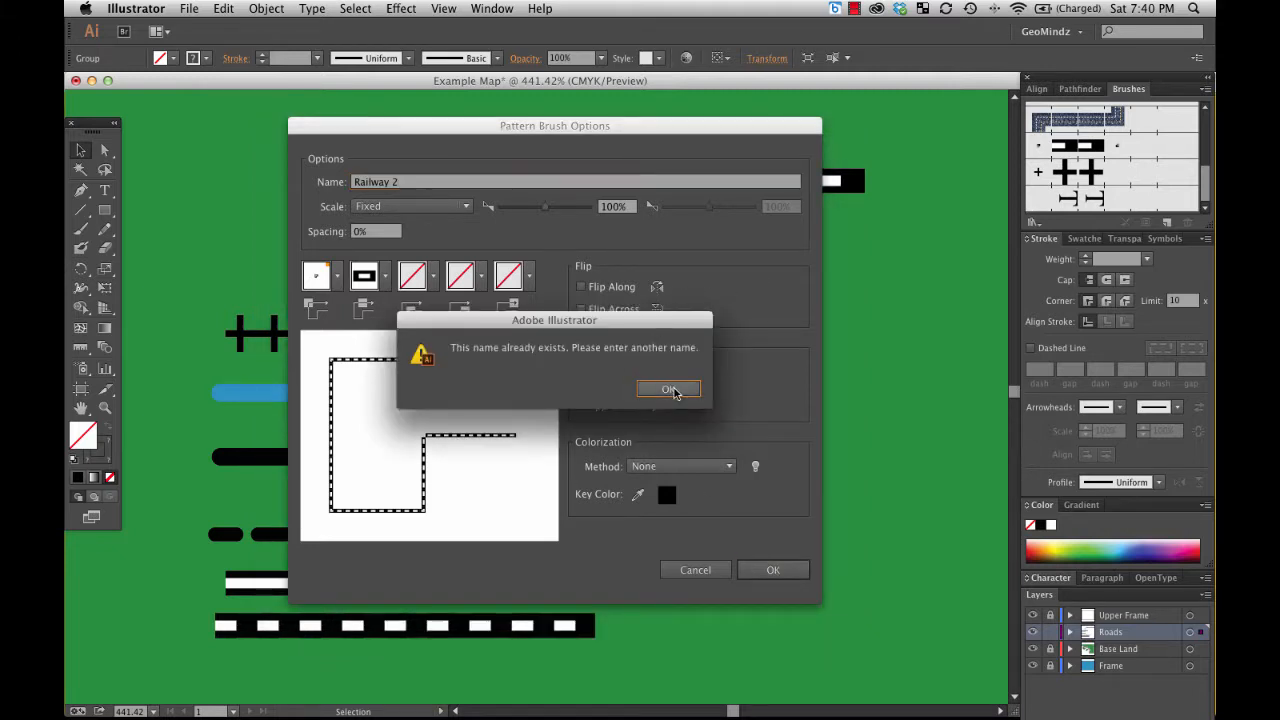
pyautogui.click(668, 389)
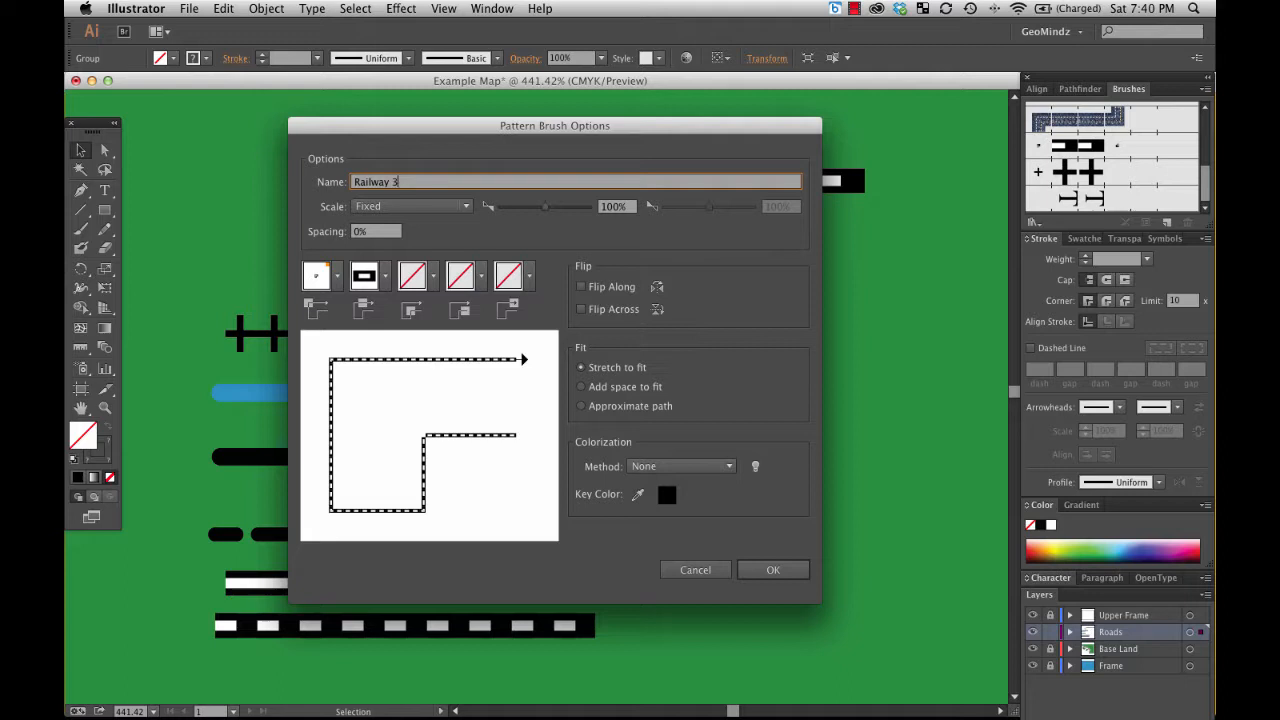
pyautogui.click(772, 569)
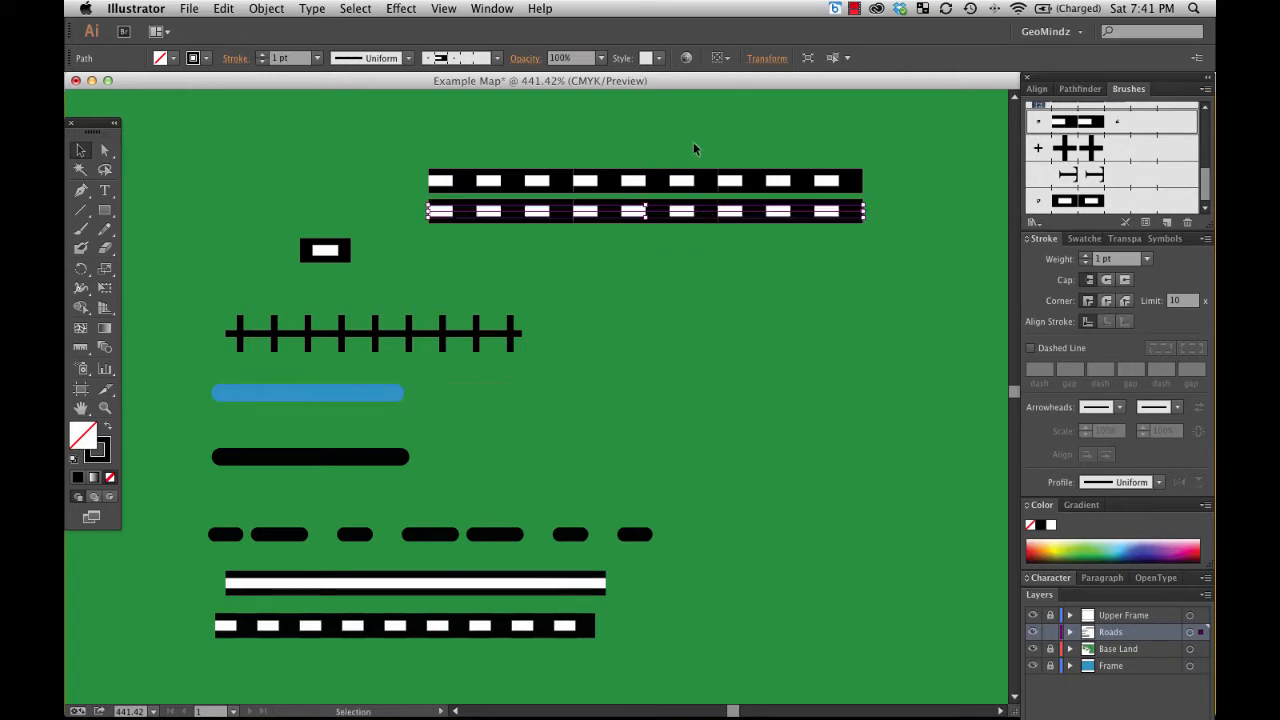
# Step: Apply the Railway 3 brush to the copied lower line and deselect it
pyautogui.click(1040, 88)
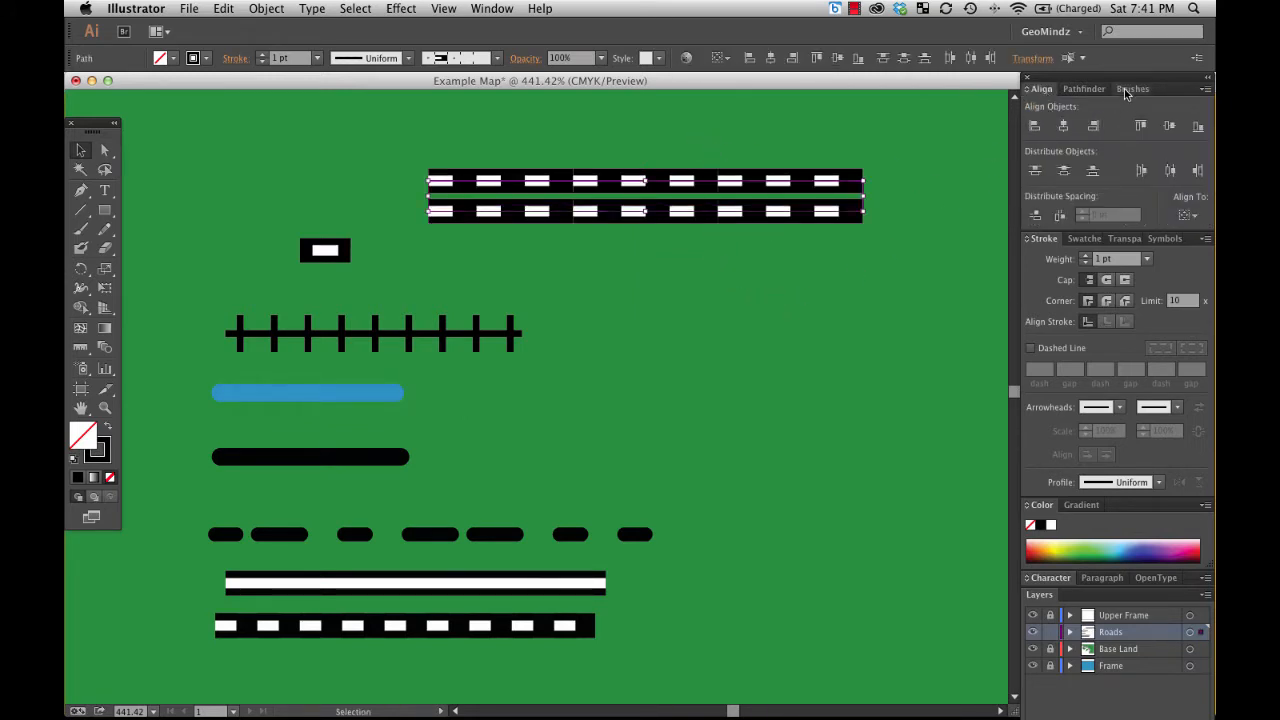
pyautogui.click(1131, 89)
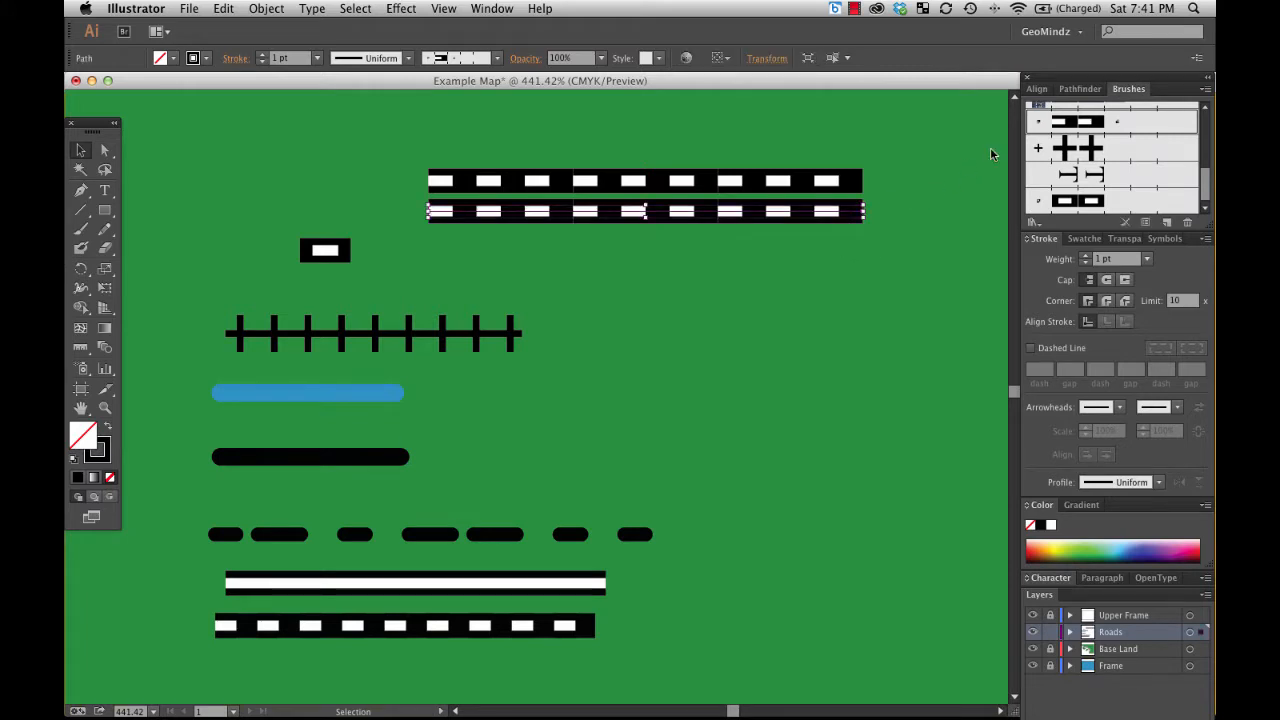
pyautogui.moveTo(1078, 200)
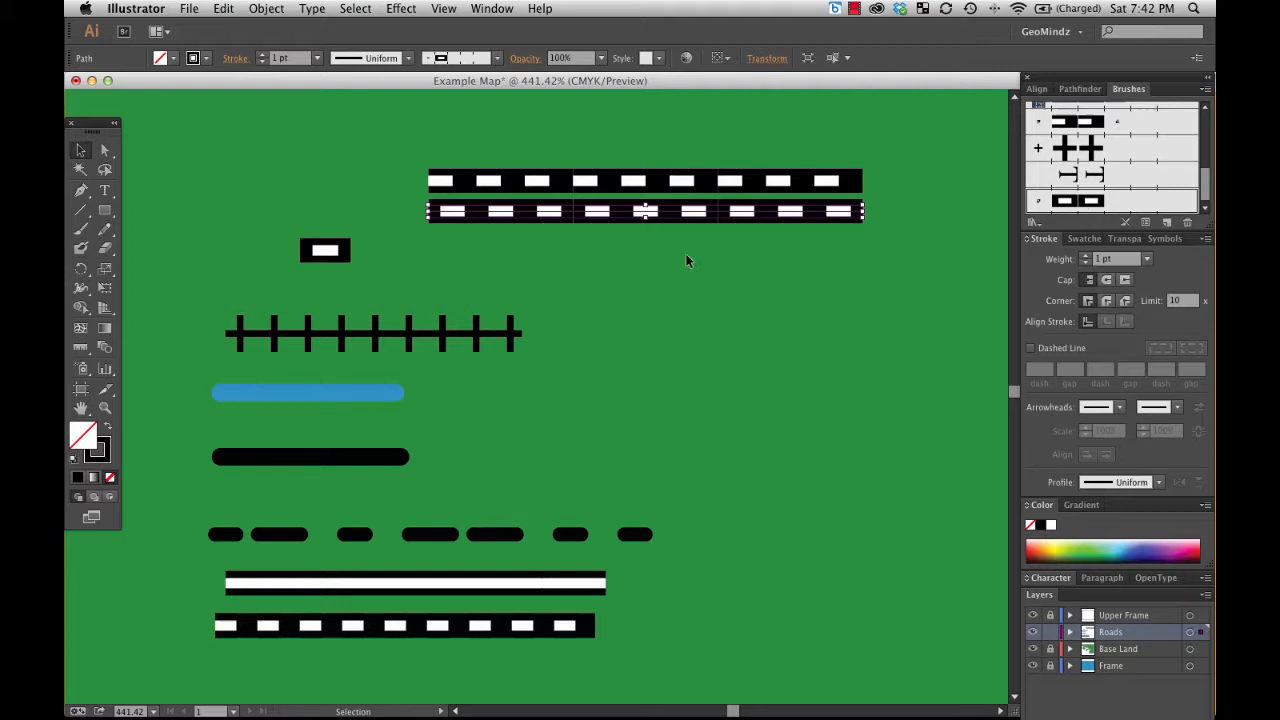
pyautogui.click(175, 155)
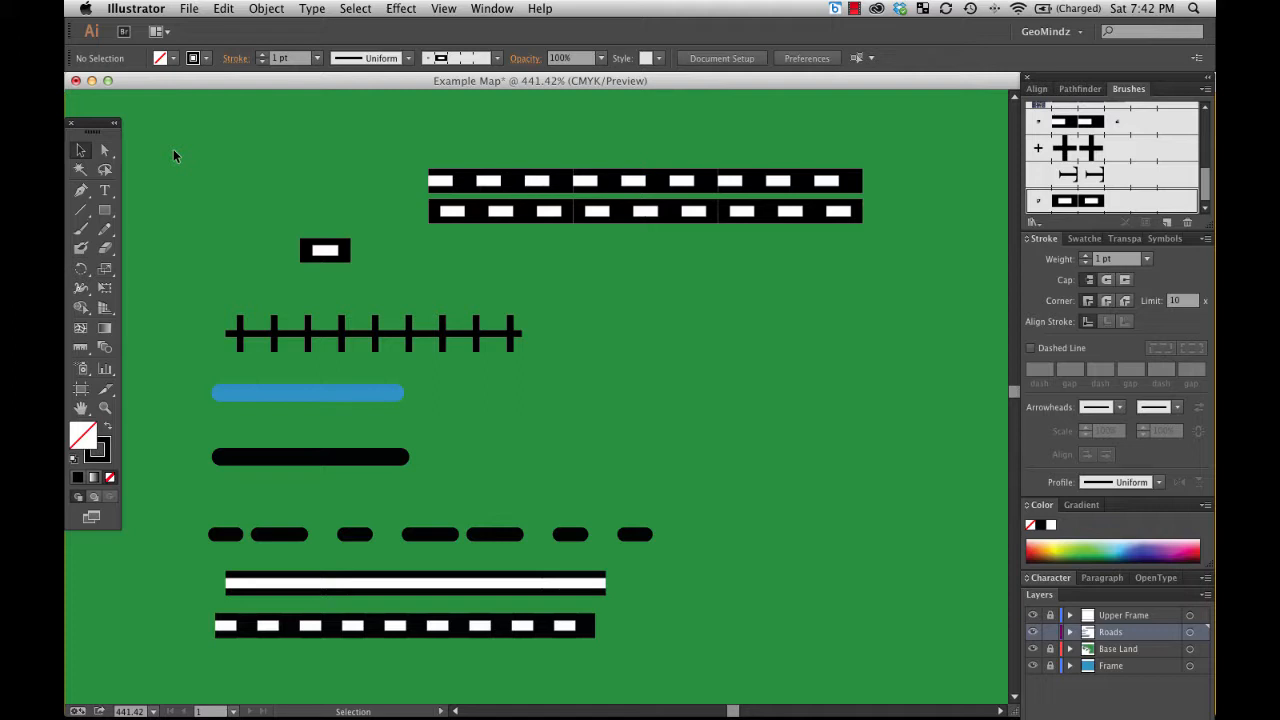
pyautogui.moveTo(876, 237)
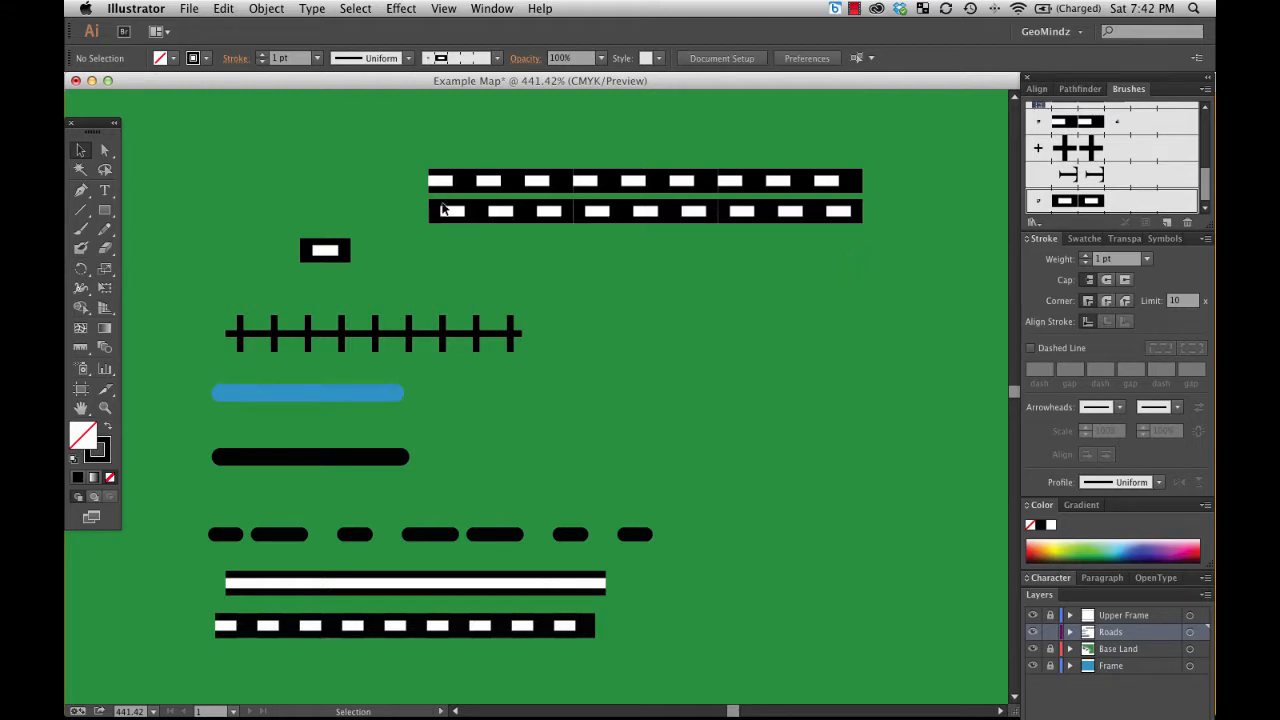
pyautogui.moveTo(885, 185)
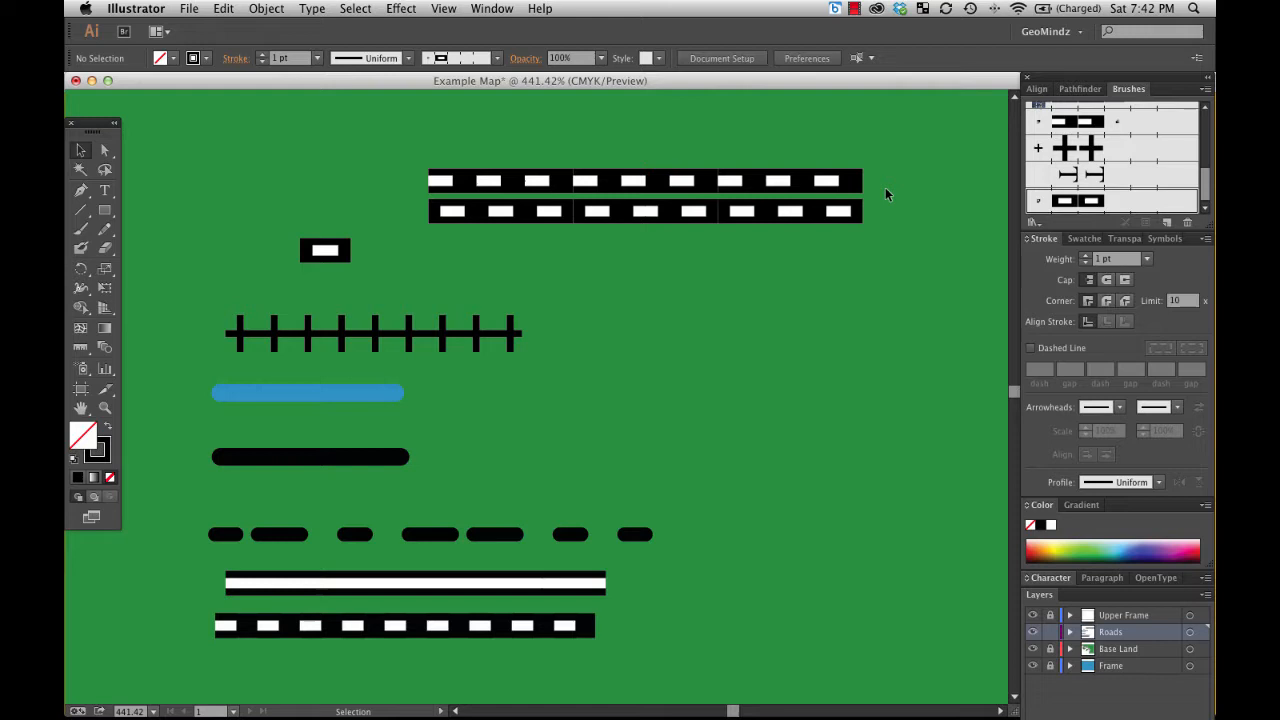
pyautogui.moveTo(437, 213)
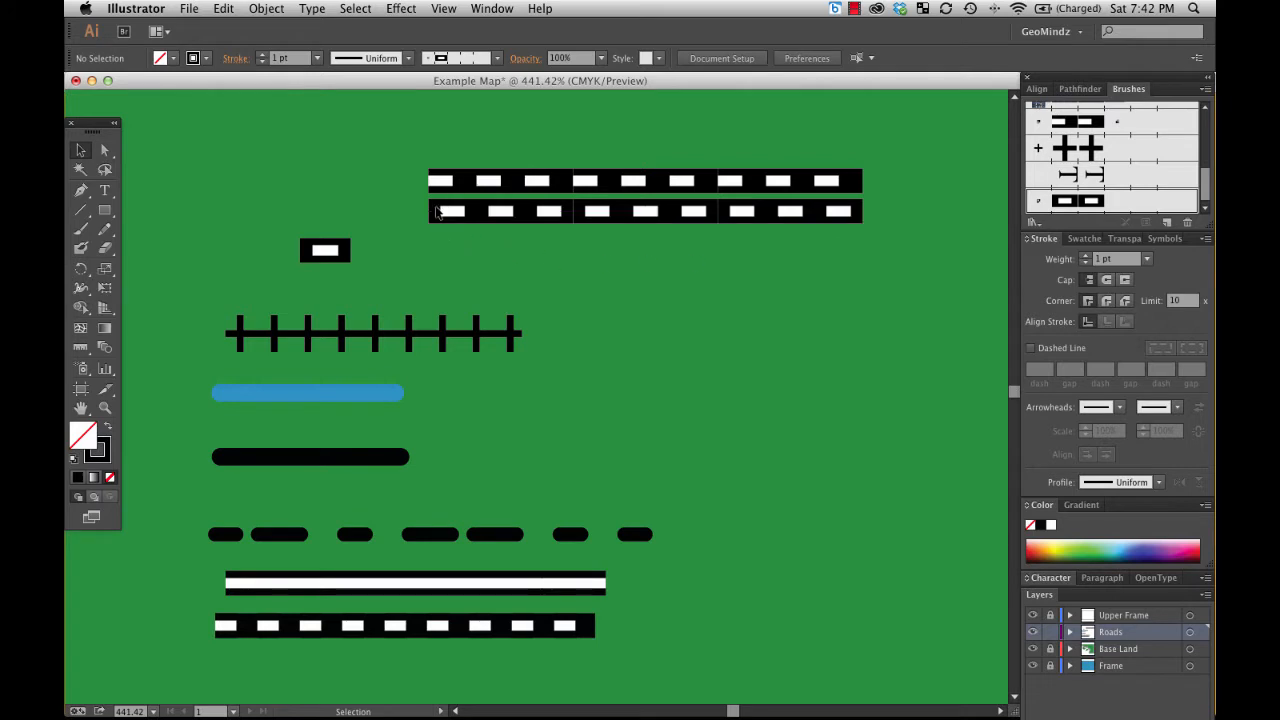
pyautogui.moveTo(883, 223)
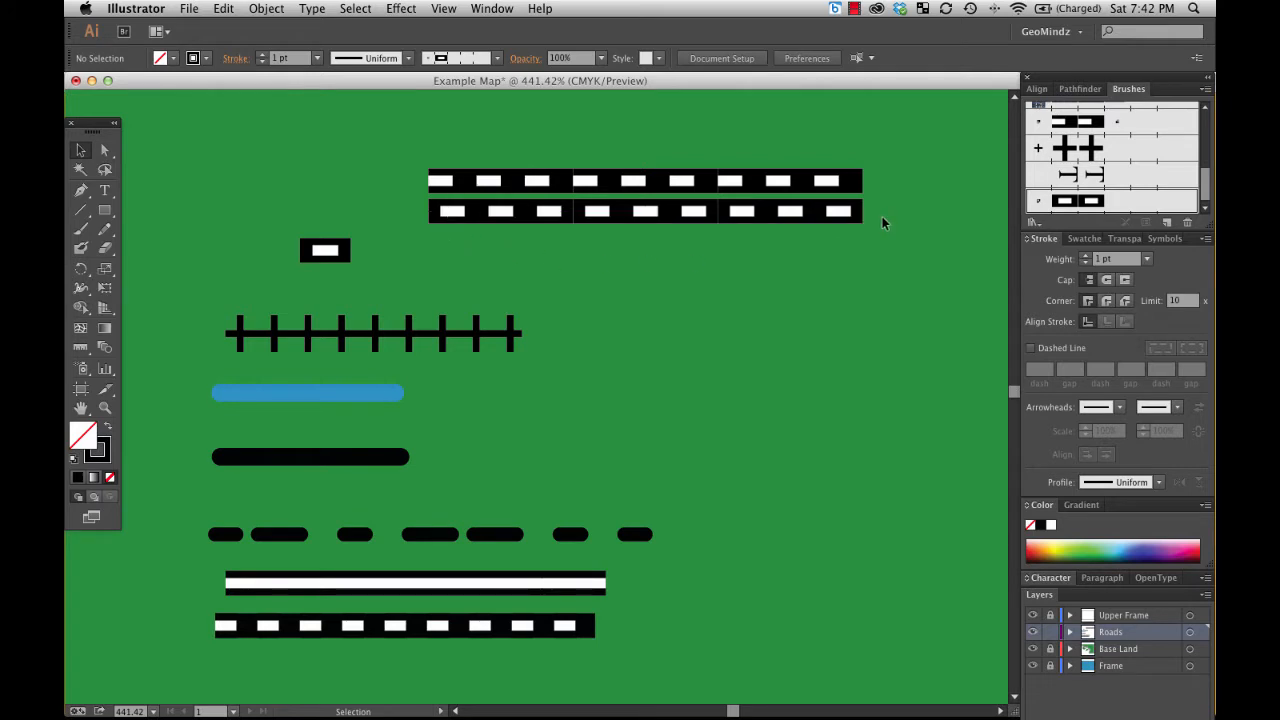
pyautogui.moveTo(432, 229)
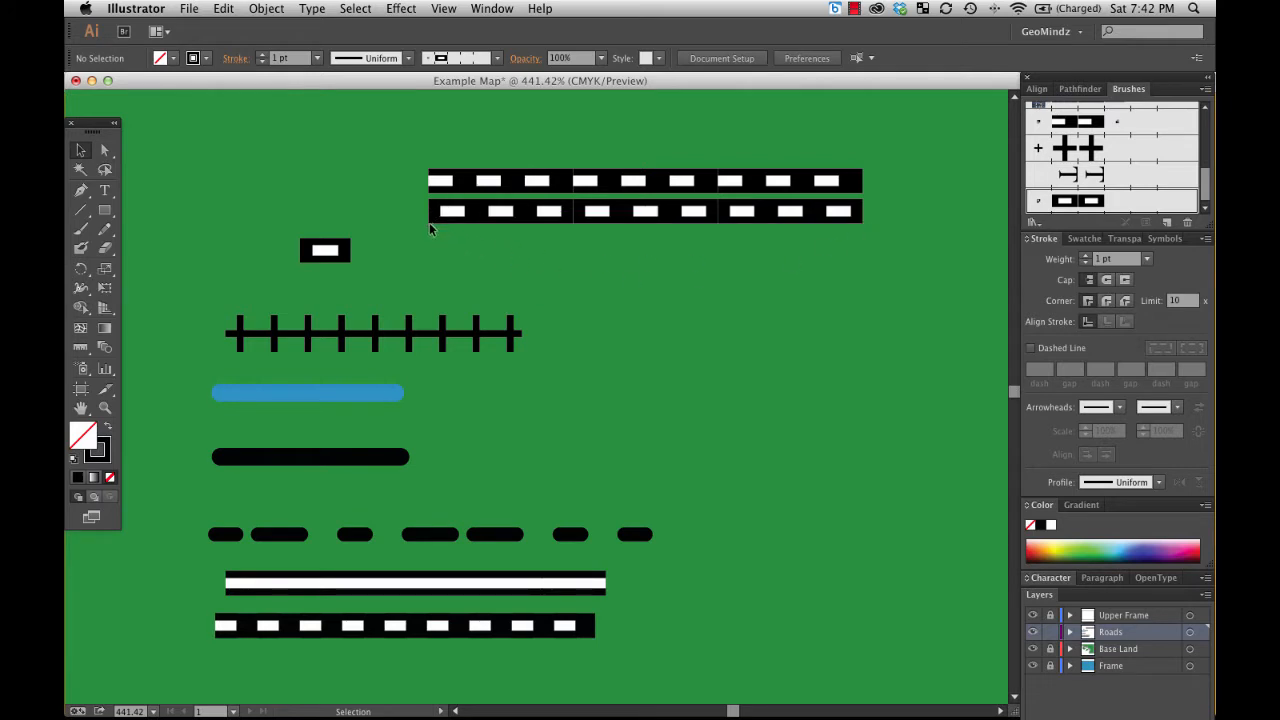
pyautogui.moveTo(478, 224)
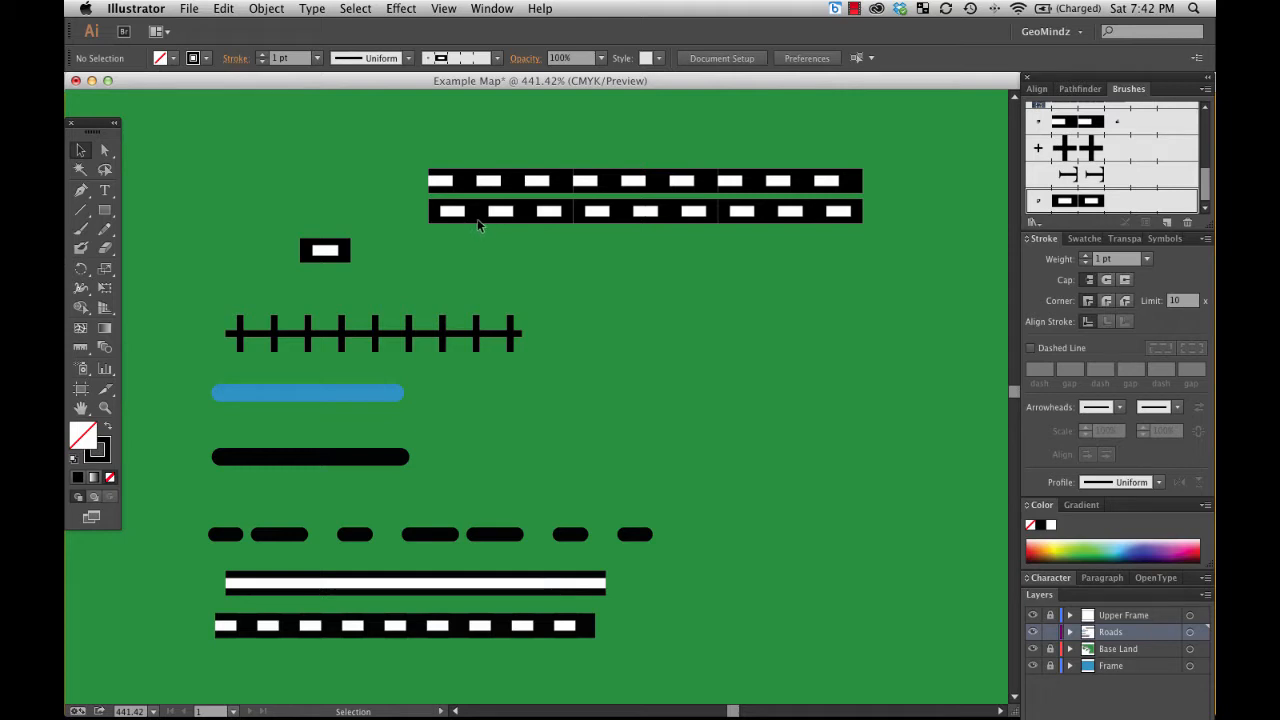
pyautogui.moveTo(490, 215)
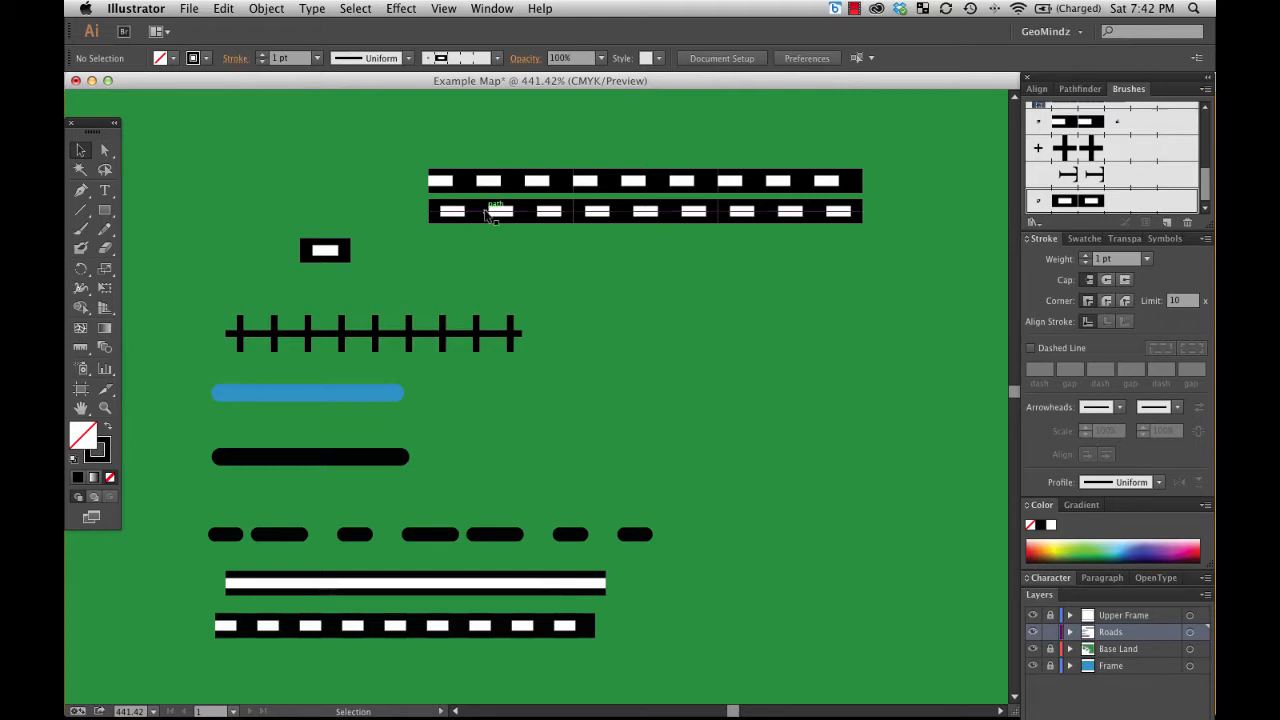
pyautogui.moveTo(483, 212)
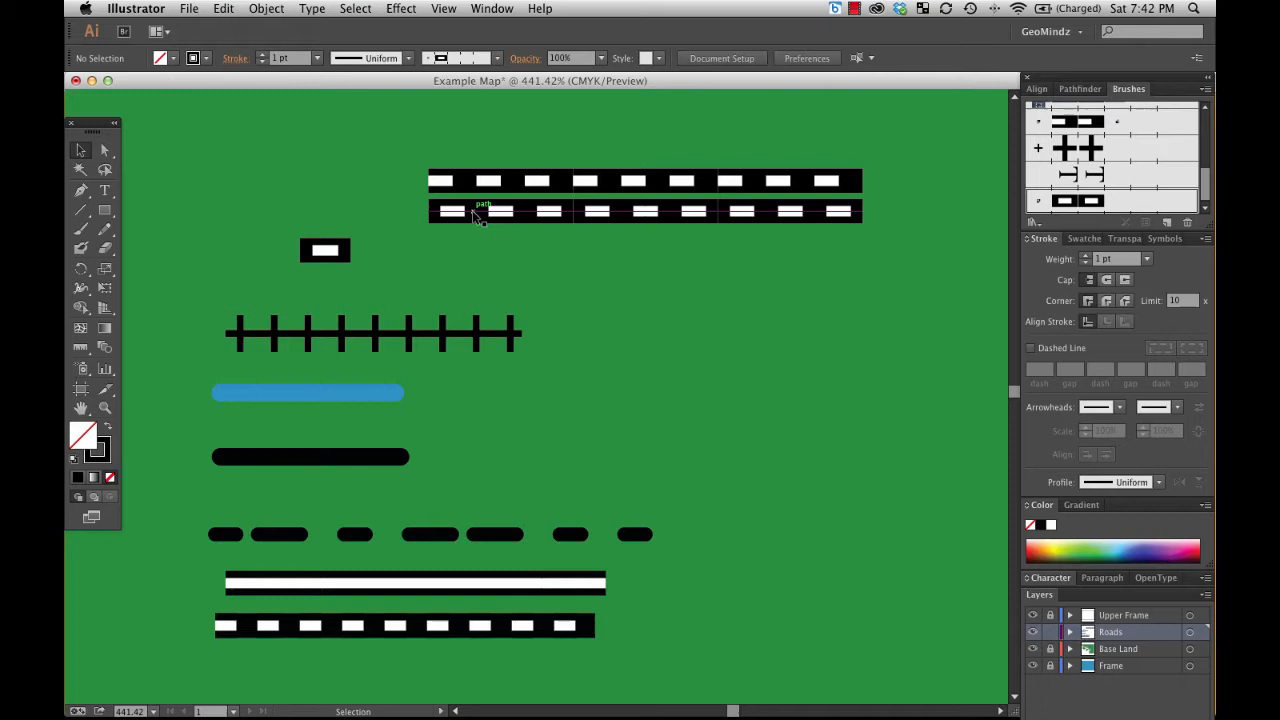
pyautogui.moveTo(440, 230)
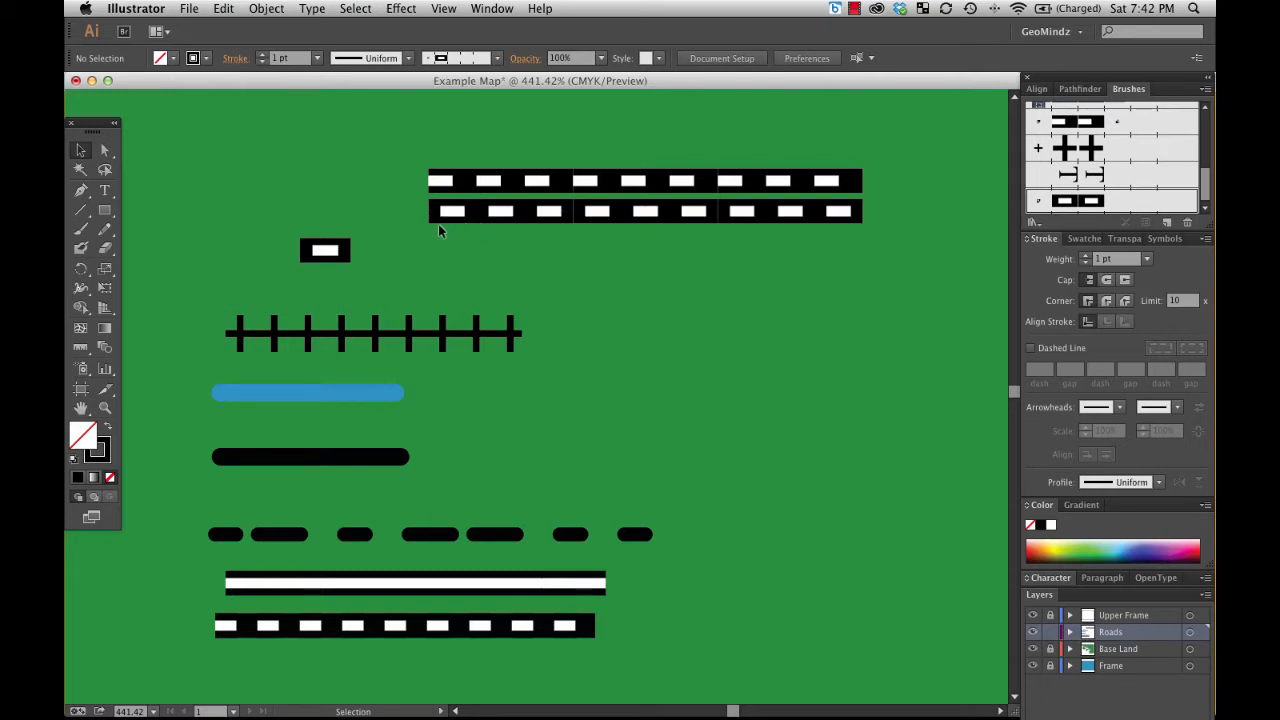
pyautogui.moveTo(796, 228)
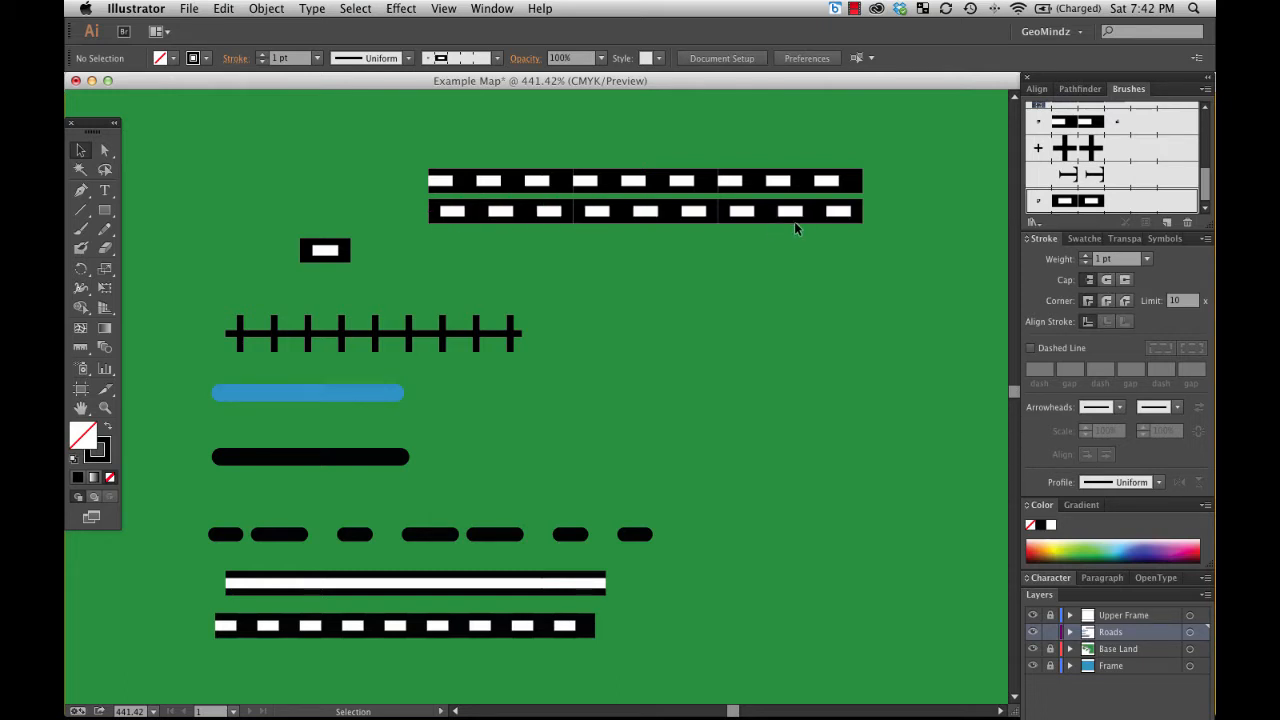
pyautogui.moveTo(705, 258)
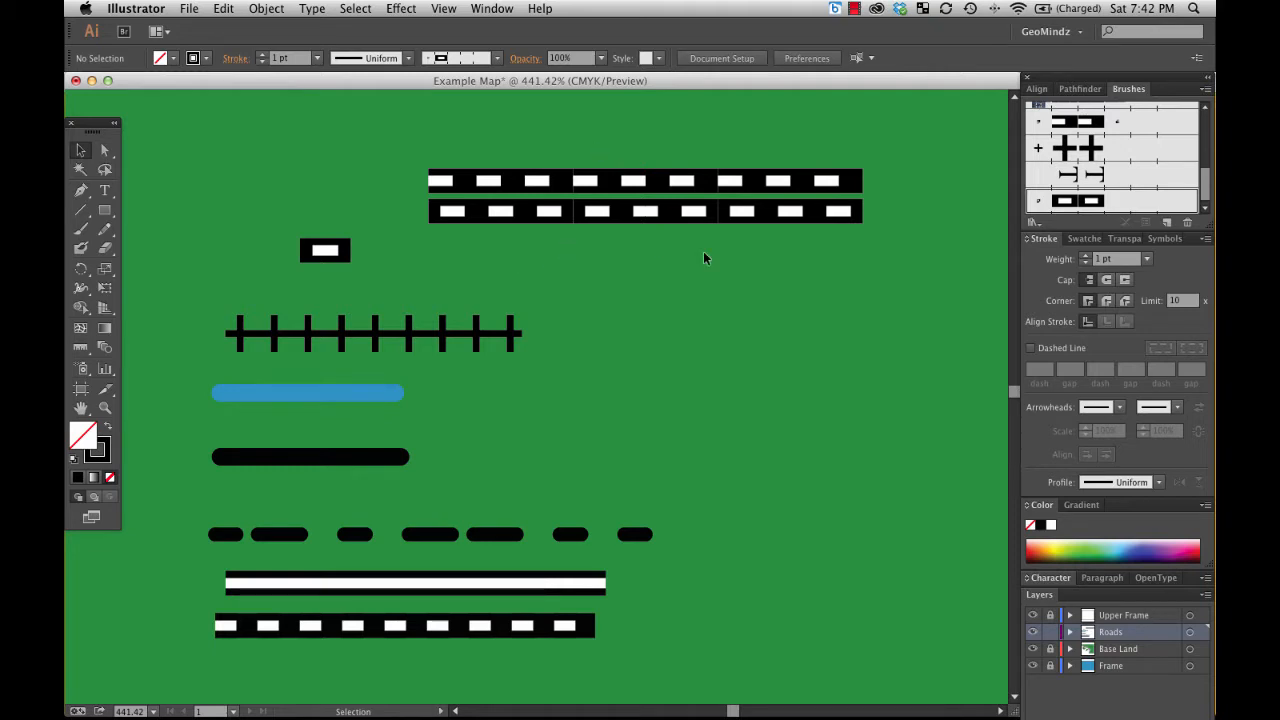
pyautogui.moveTo(669, 257)
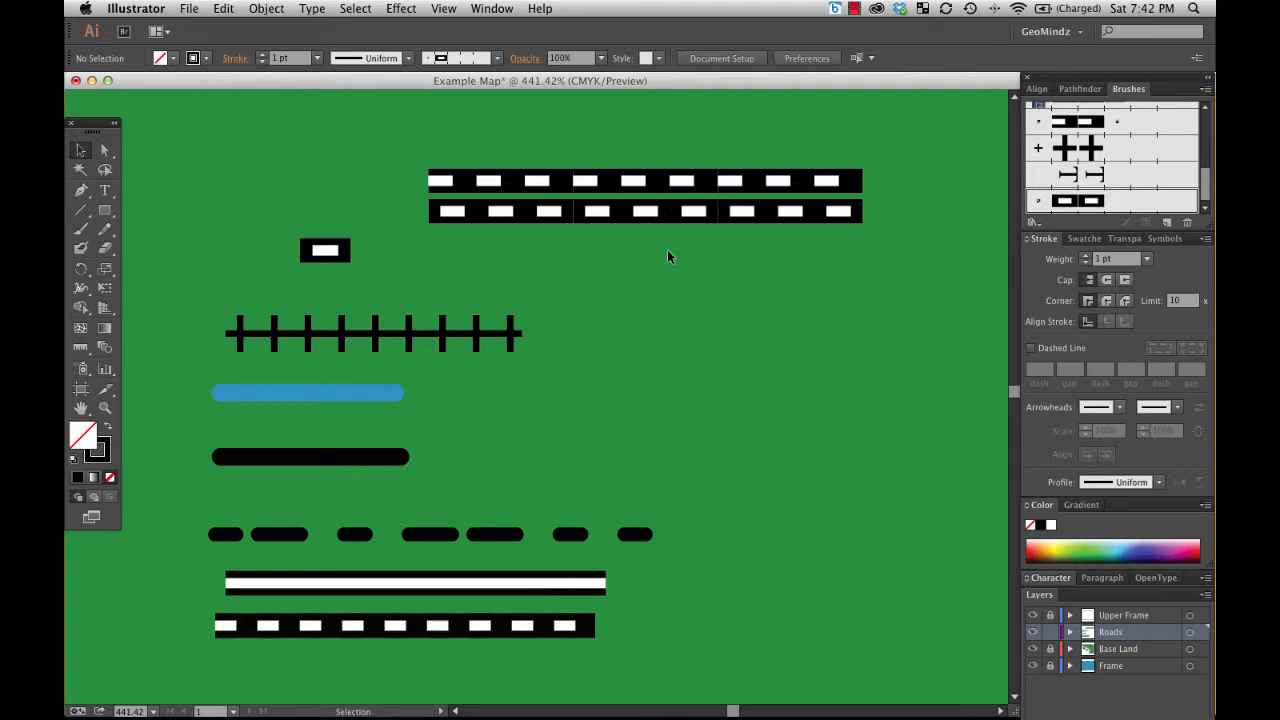
pyautogui.moveTo(408, 193)
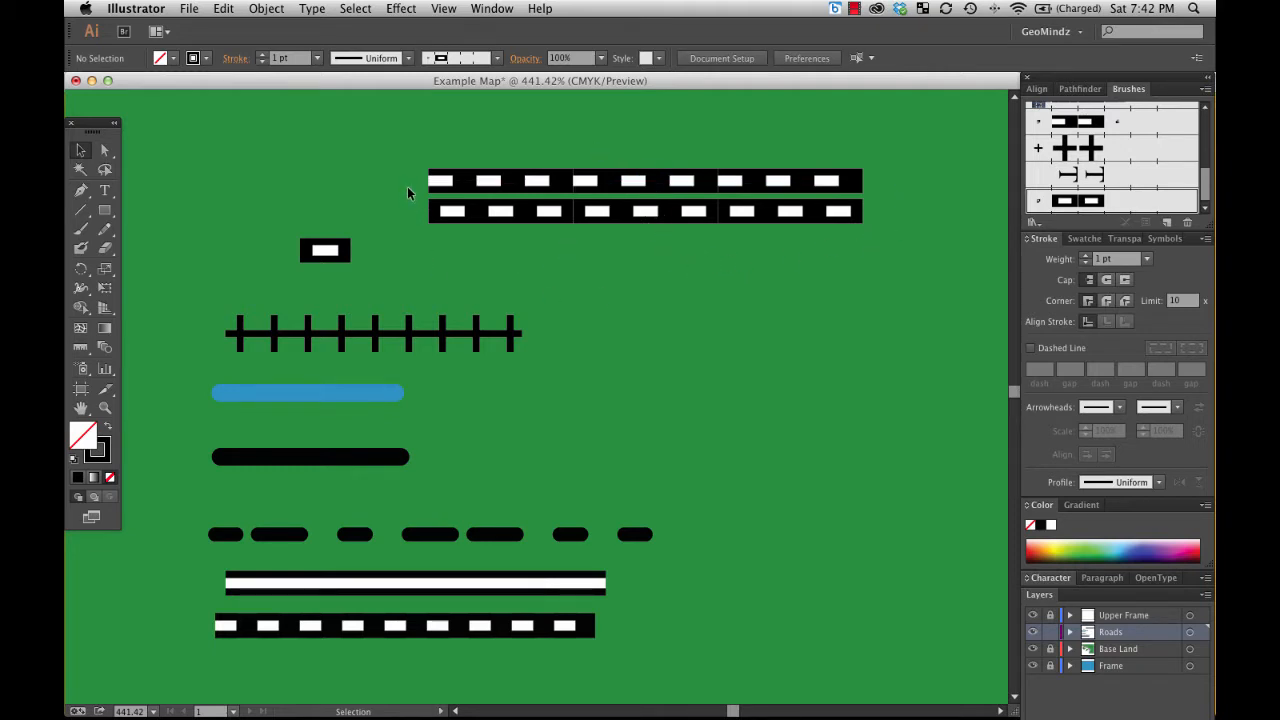
pyautogui.moveTo(454, 270)
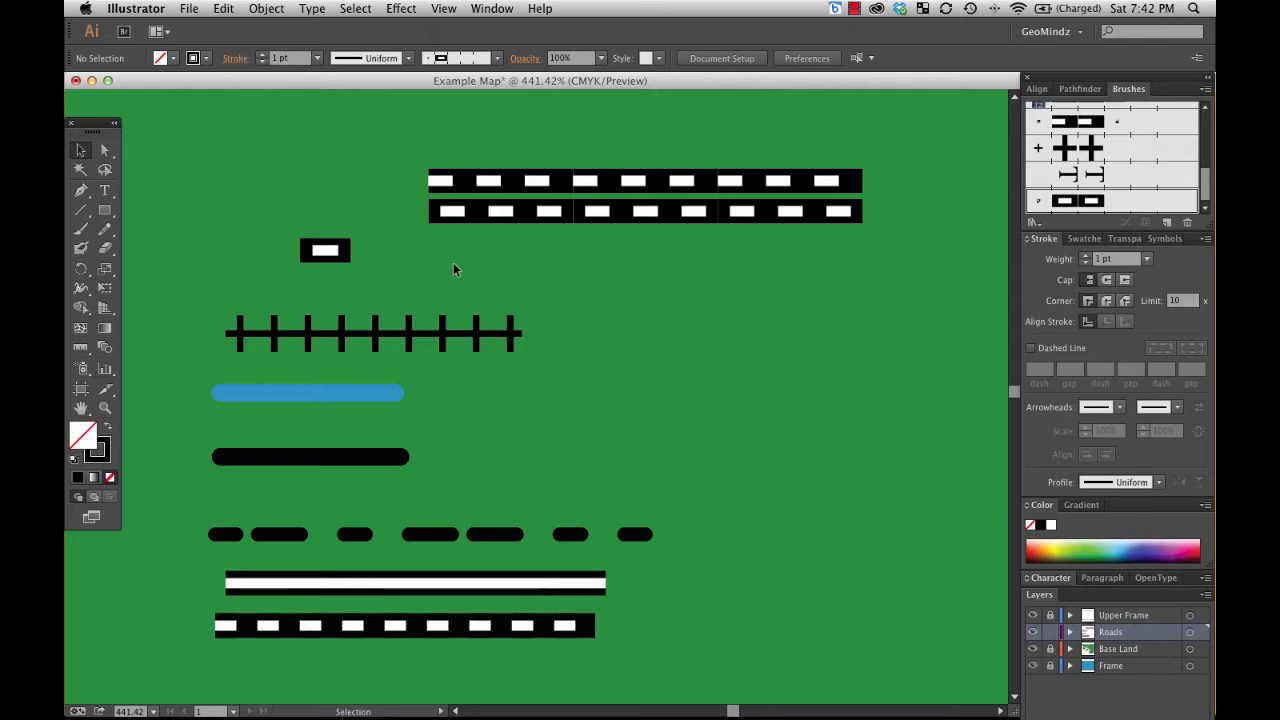